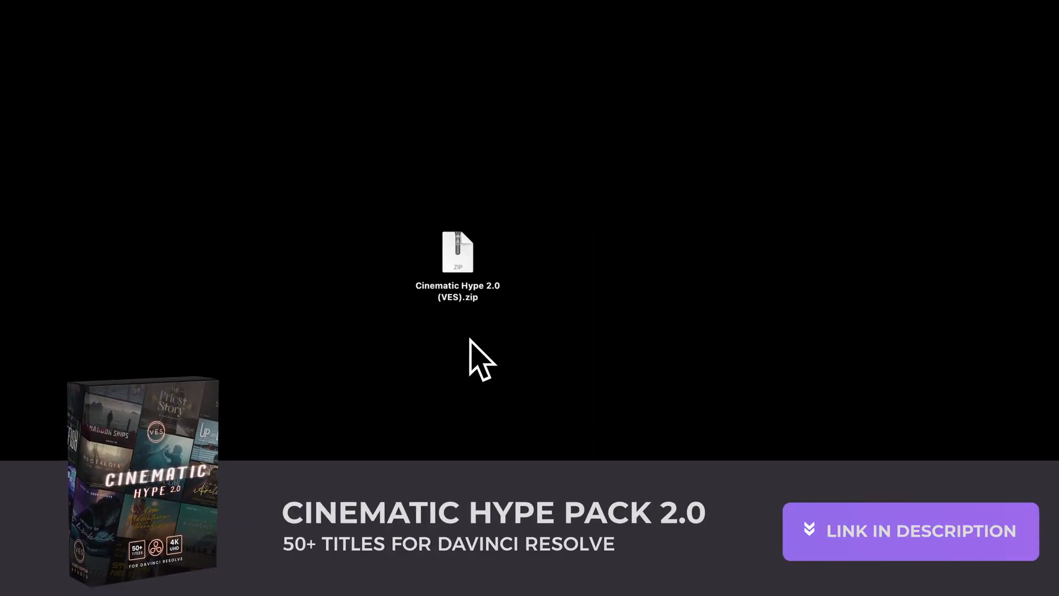
Extract the Cinematic Hype 2.0 zip and select all 161 fonts in its Fonts folder
double_click(457, 252)
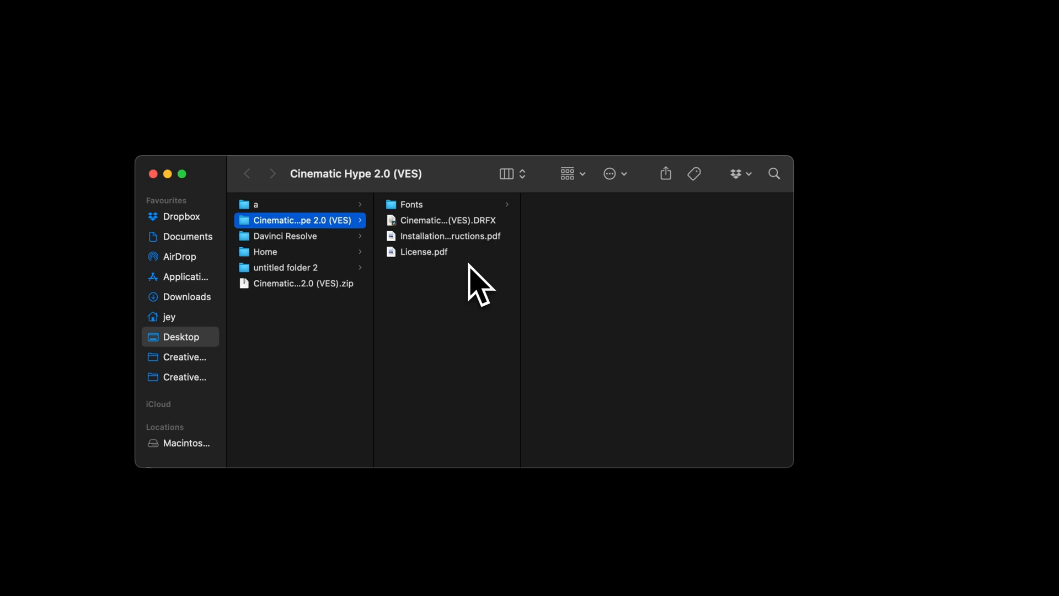
mouse_move(490, 244)
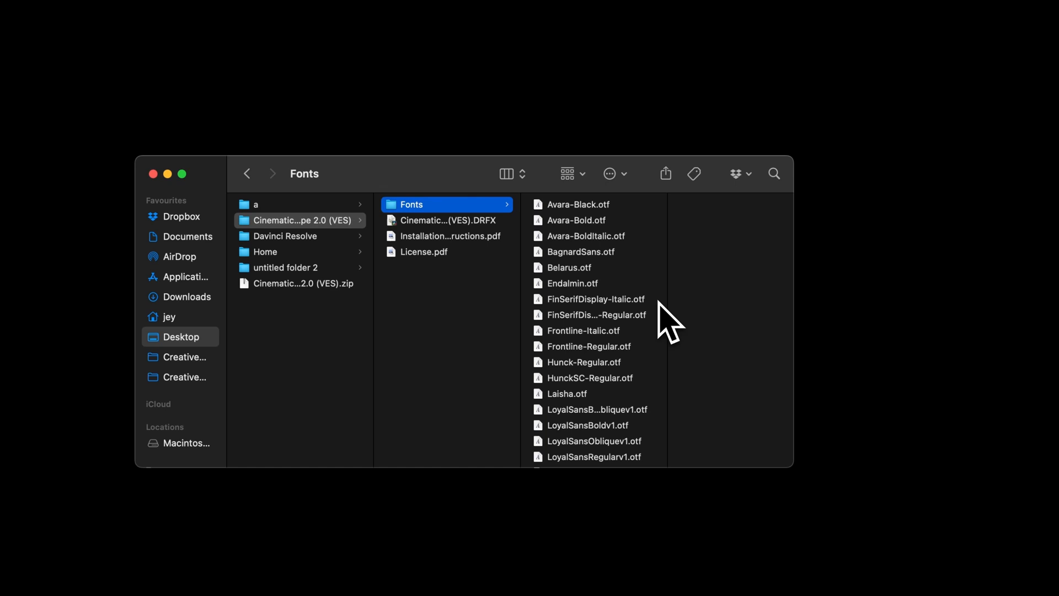
mouse_move(650, 258)
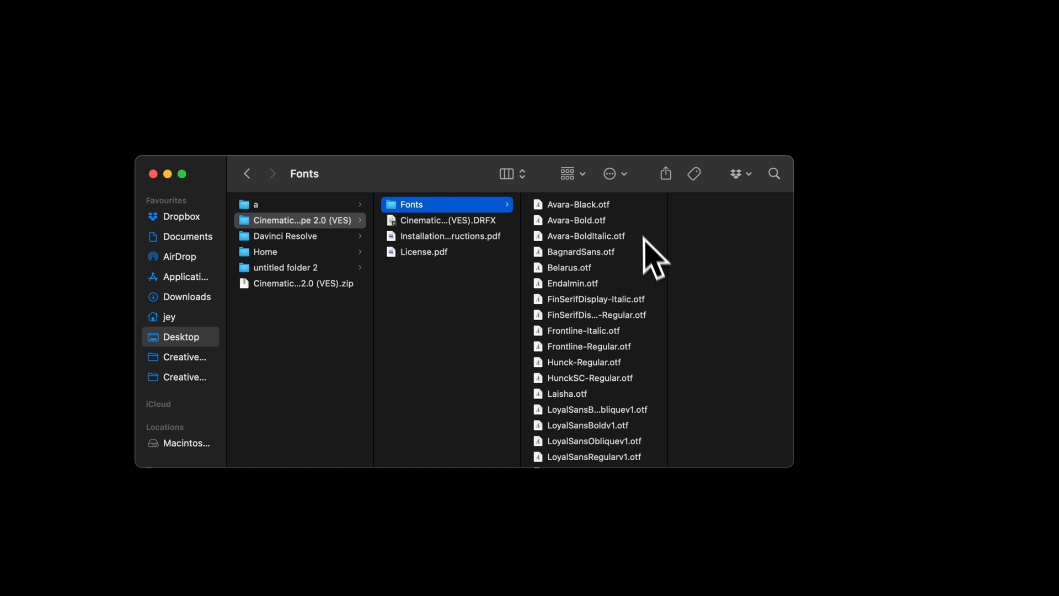
click(577, 204)
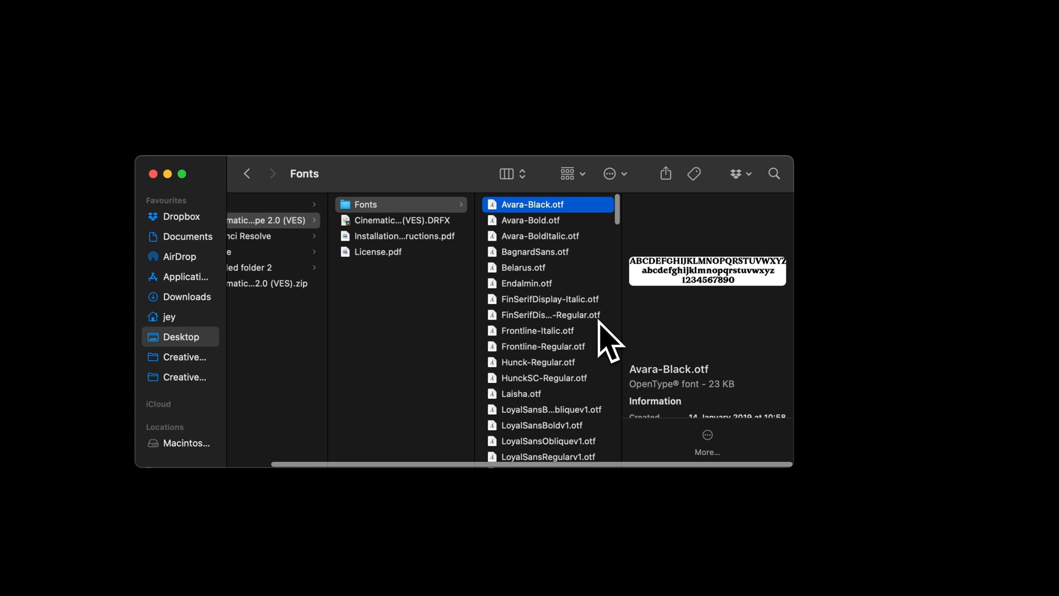
scroll(down, 3)
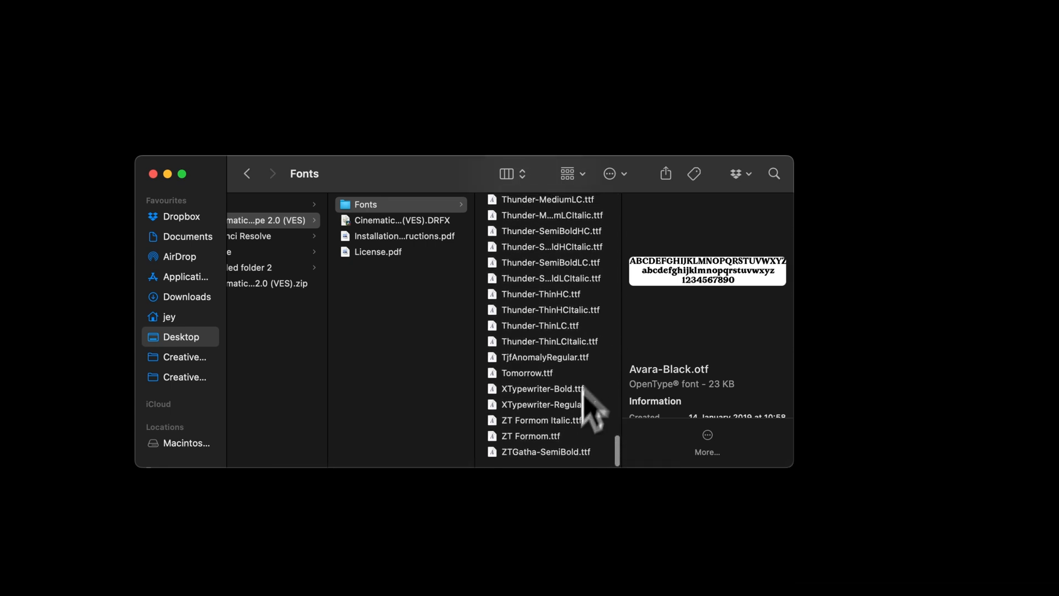
key(cmd+a)
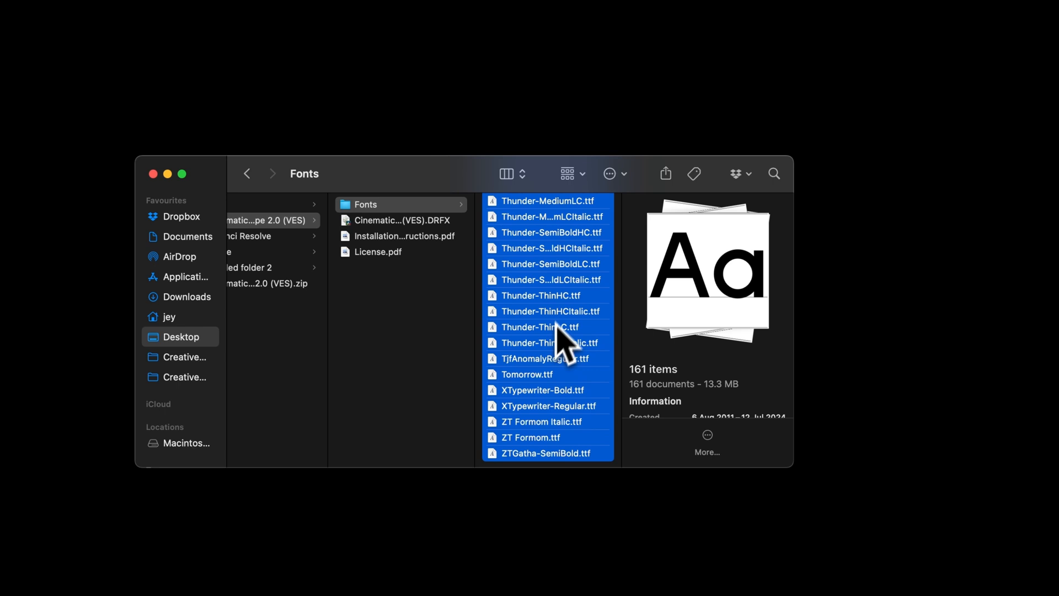
mouse_move(547, 344)
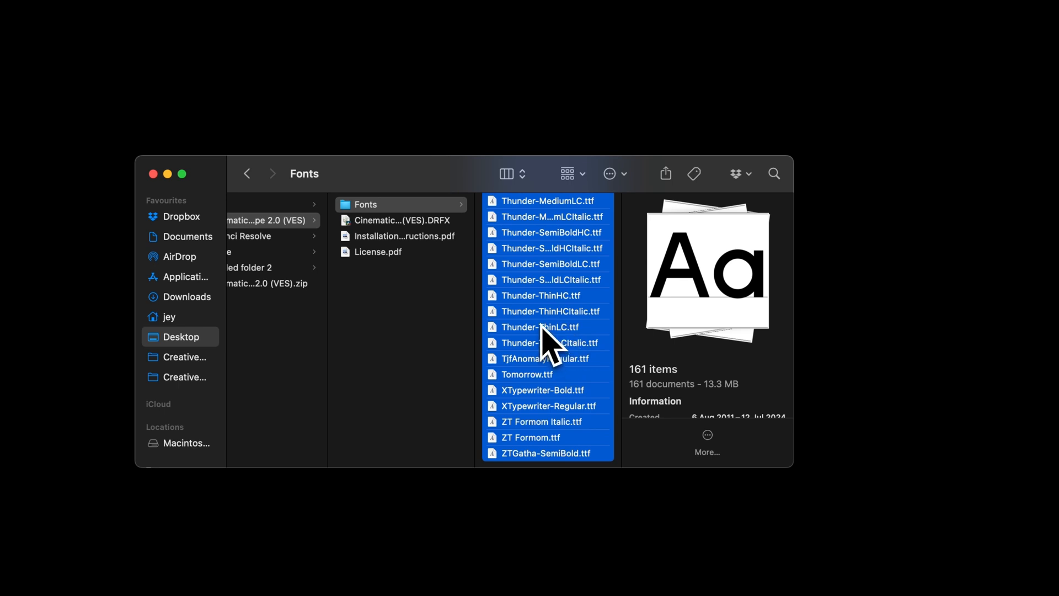
mouse_move(476, 291)
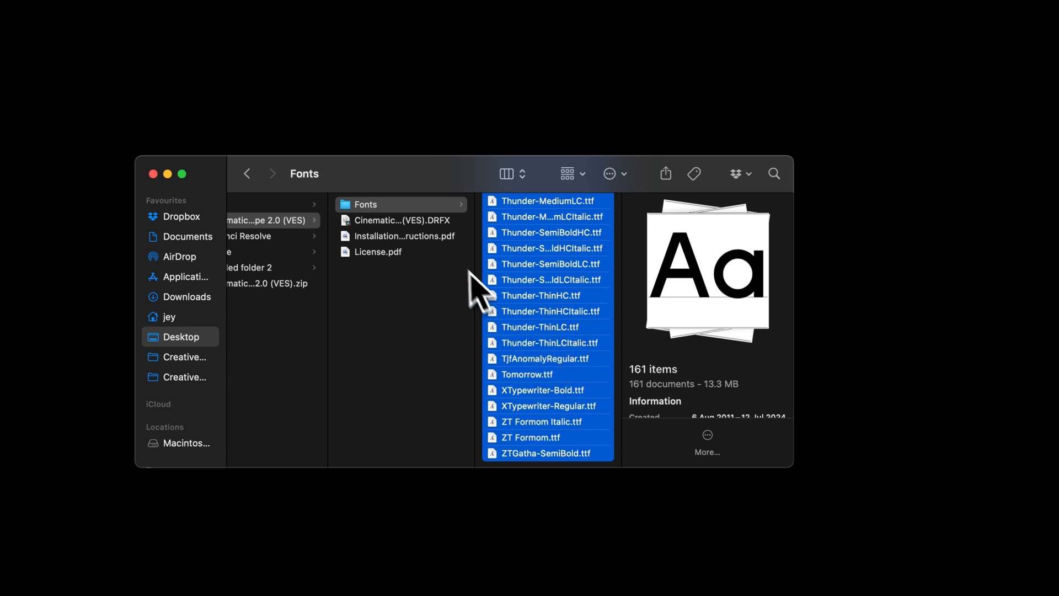
Install the Cinematic Hype Pack 2.0 .DRFX bundle, overwriting the existing bundle in Resolve
click(399, 220)
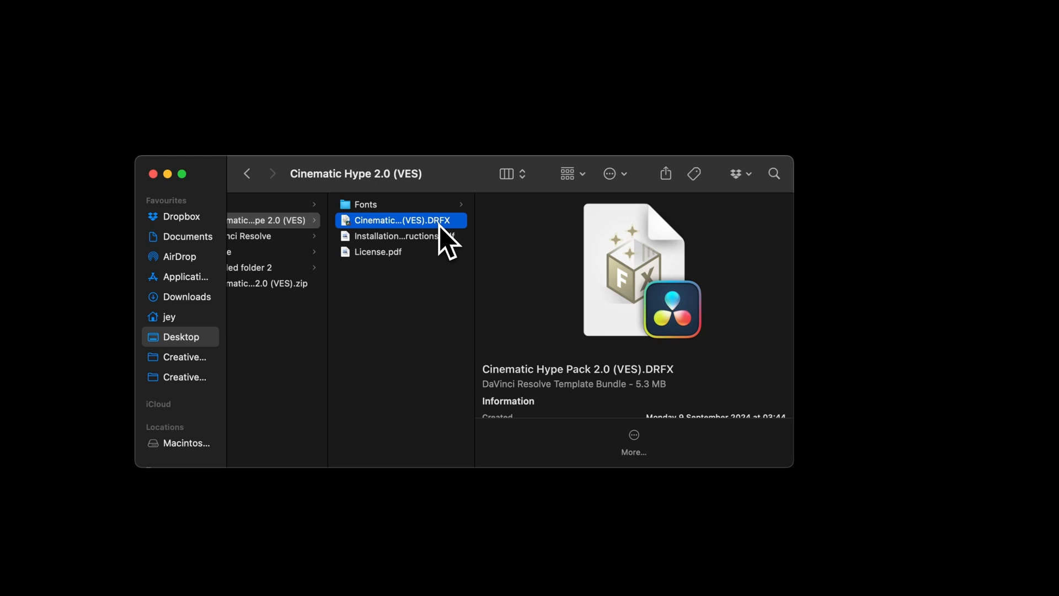
double_click(397, 220)
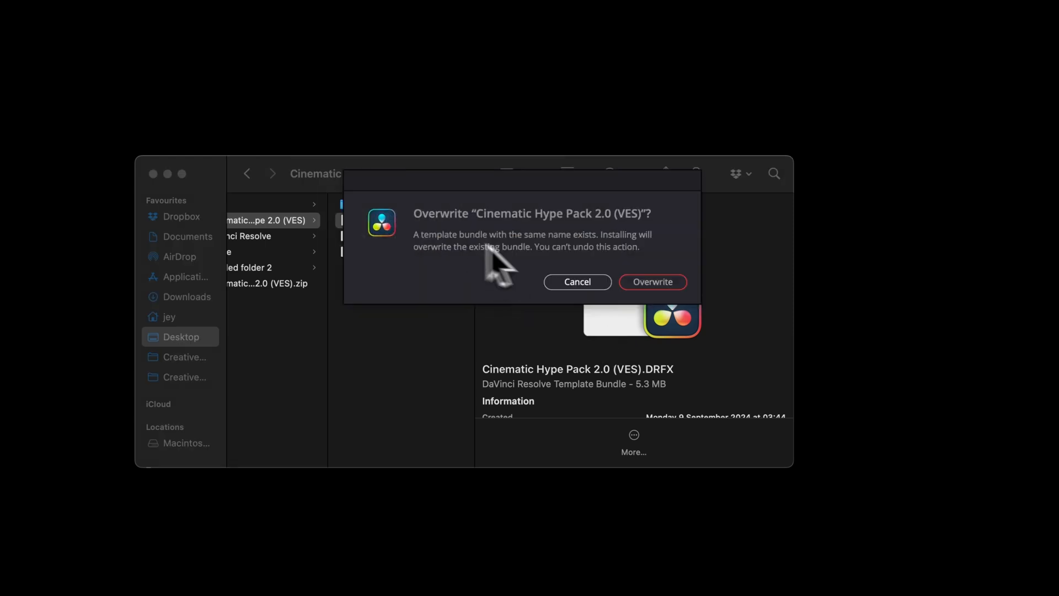
mouse_move(653, 282)
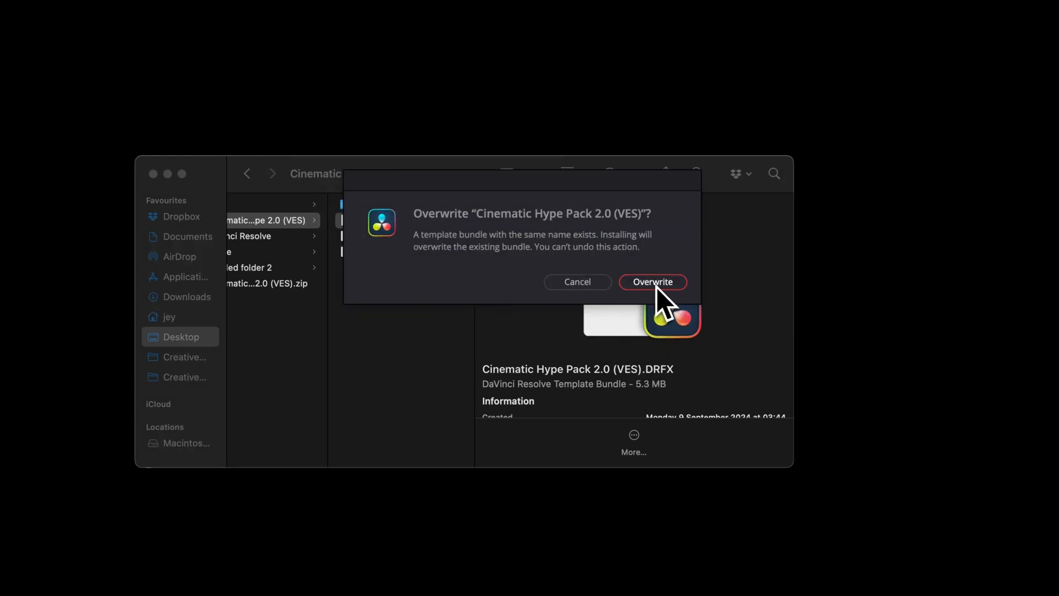
click(650, 282)
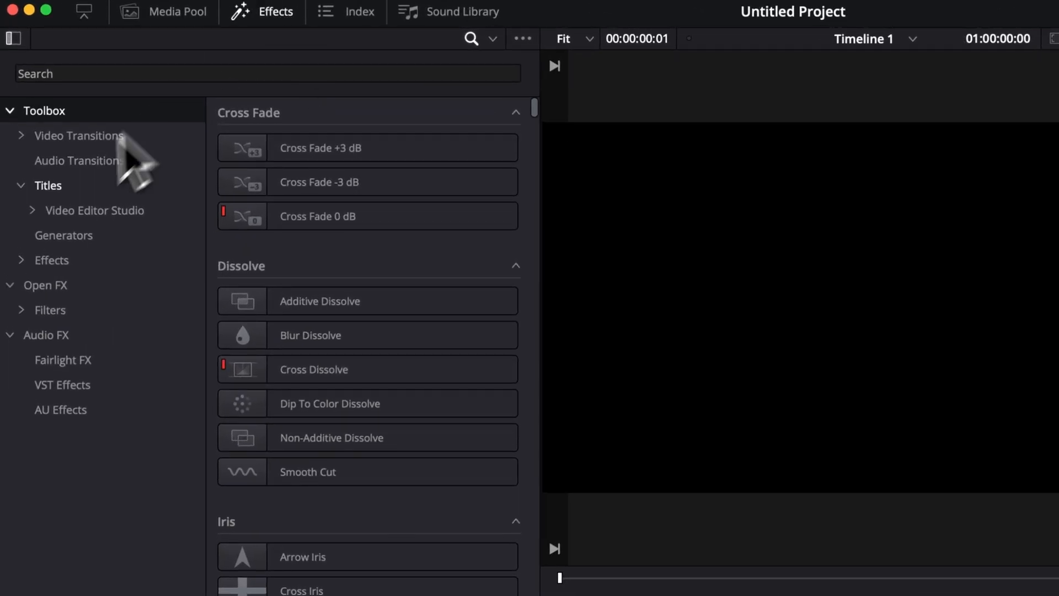
Expand Cinematic Hype Pack 2.0 titles, enable Elements Library, and show Cinematic Cards
click(31, 210)
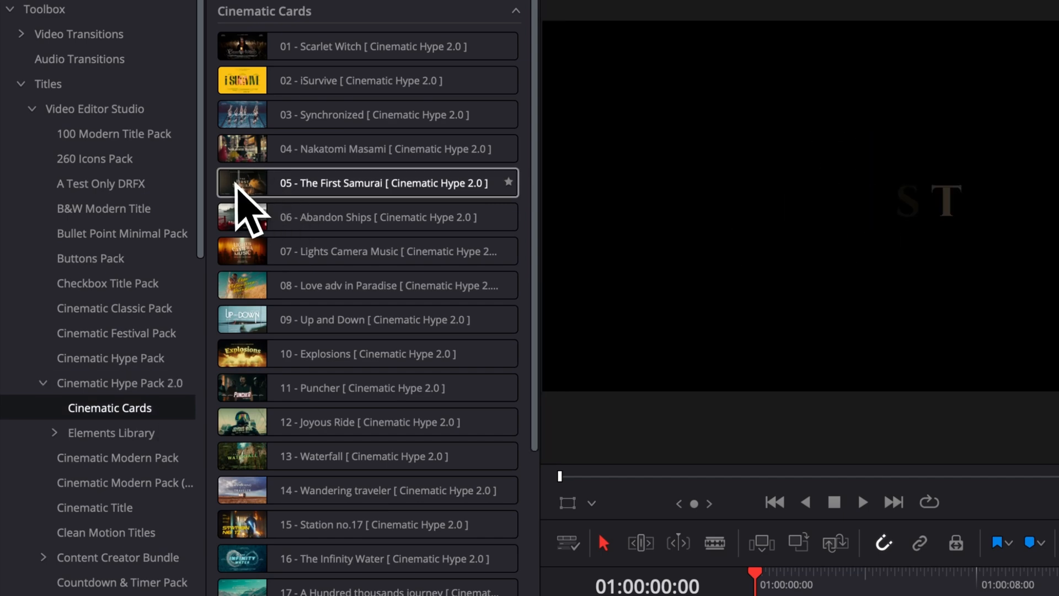
click(113, 433)
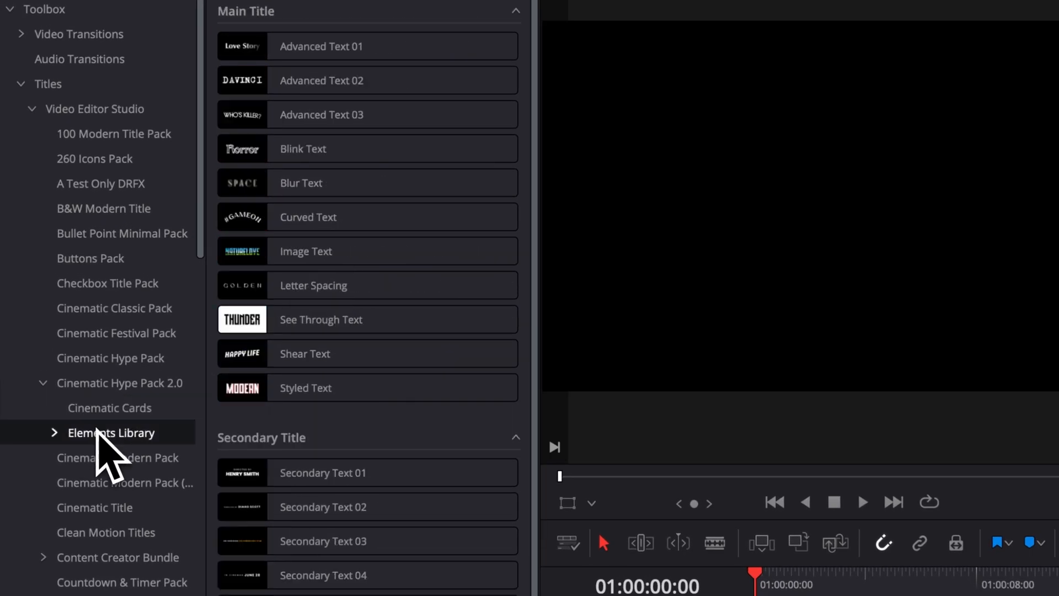
click(114, 432)
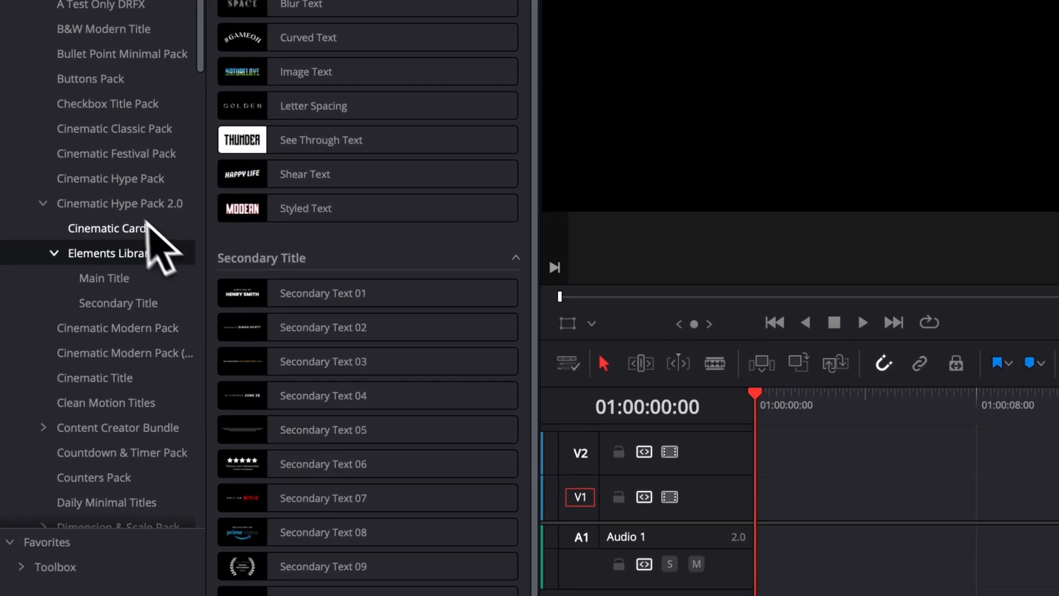
click(109, 229)
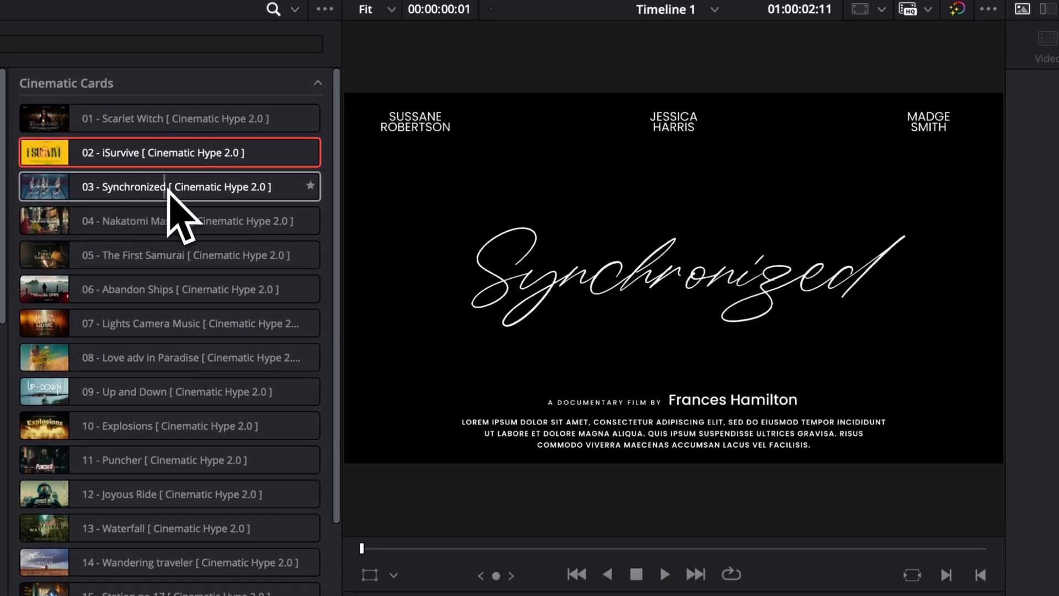
Drop '03 - Synchronized' on V1 and inspect its Secondary Title and Secondary Text 3 settings
drag(170, 186, 560, 523)
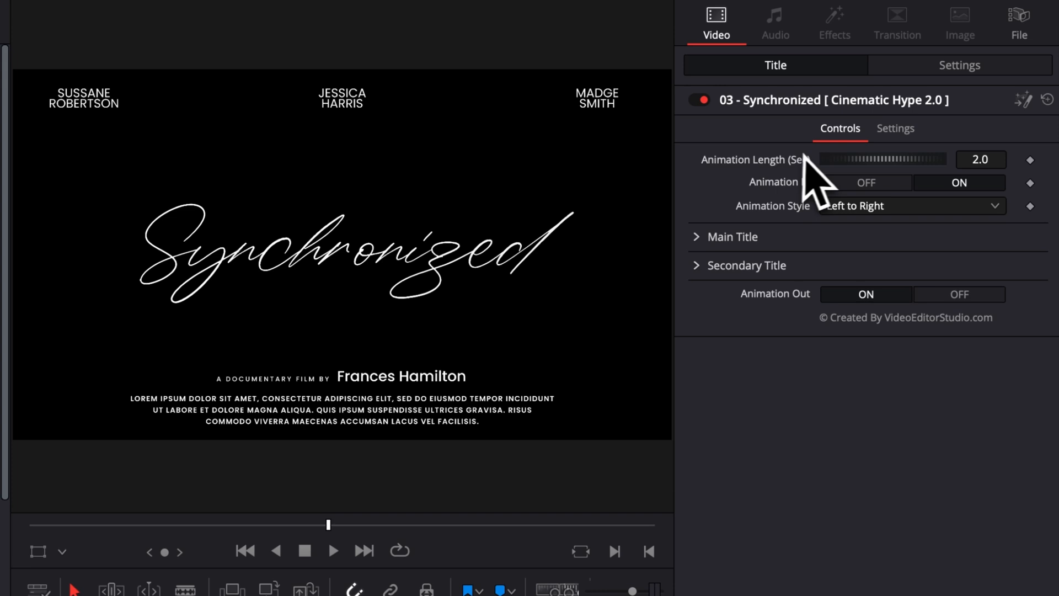
mouse_move(797, 351)
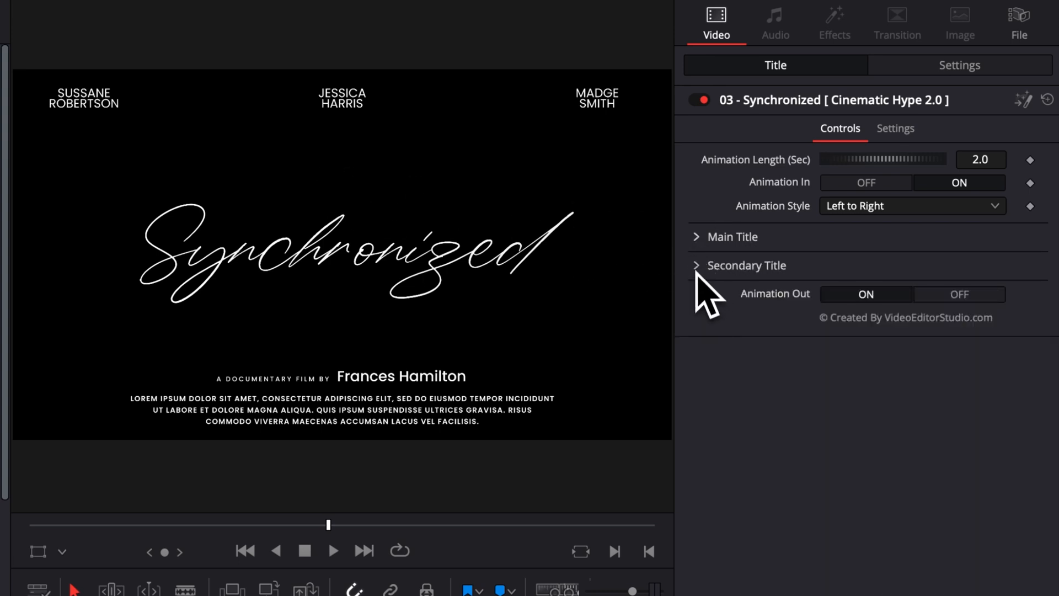
click(704, 265)
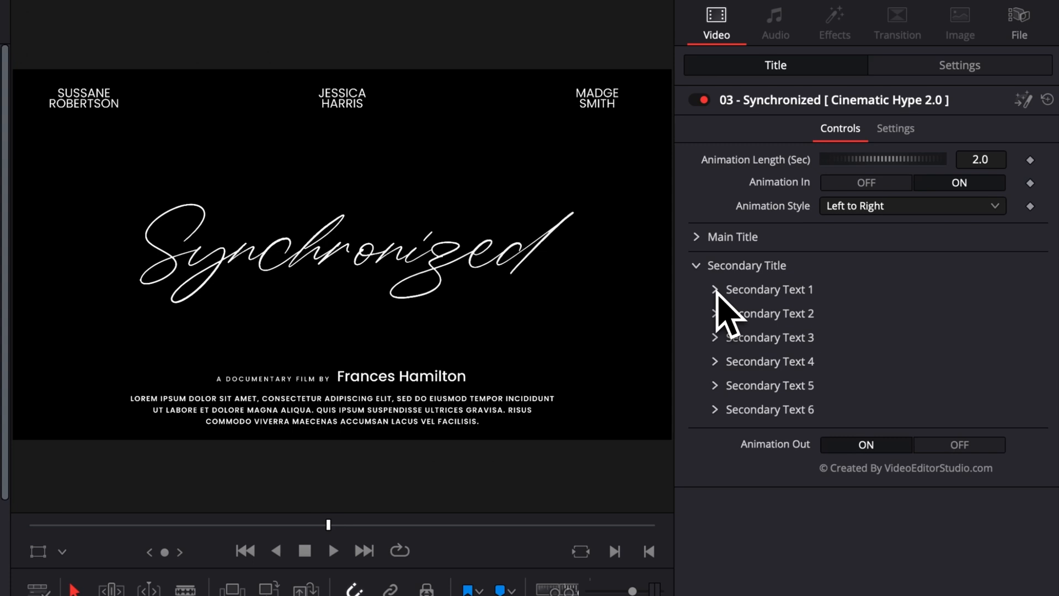
click(713, 337)
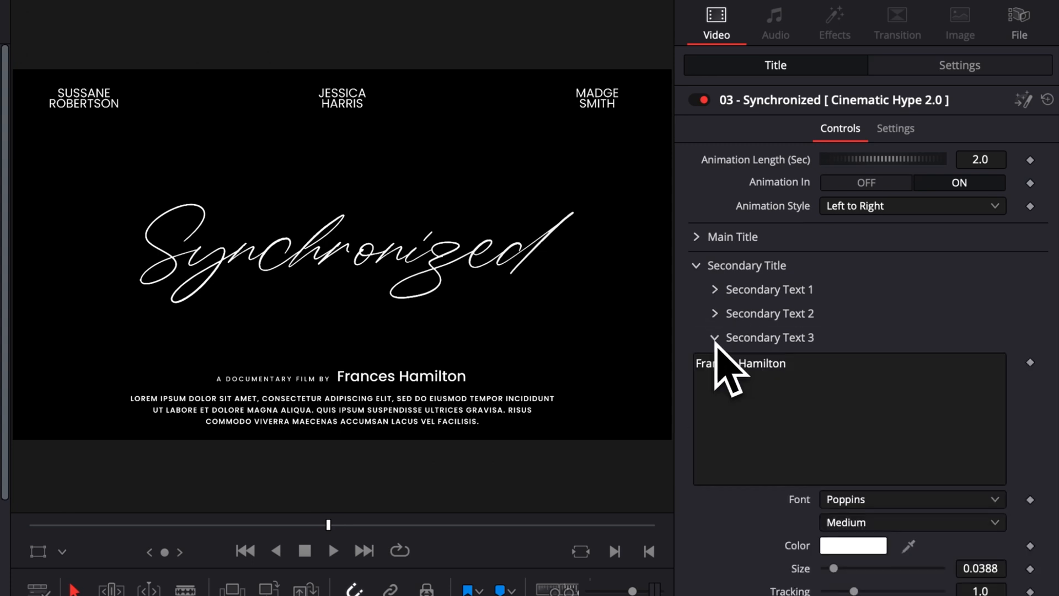
click(713, 337)
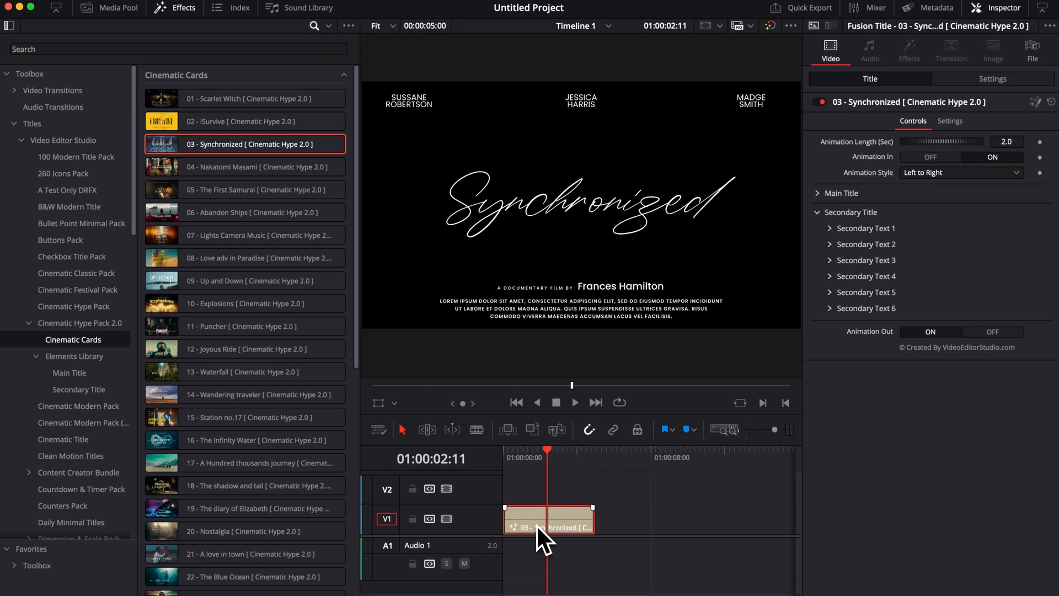
Move the Synchronized card up to V2, above the gymnast video track
drag(547, 527, 547, 493)
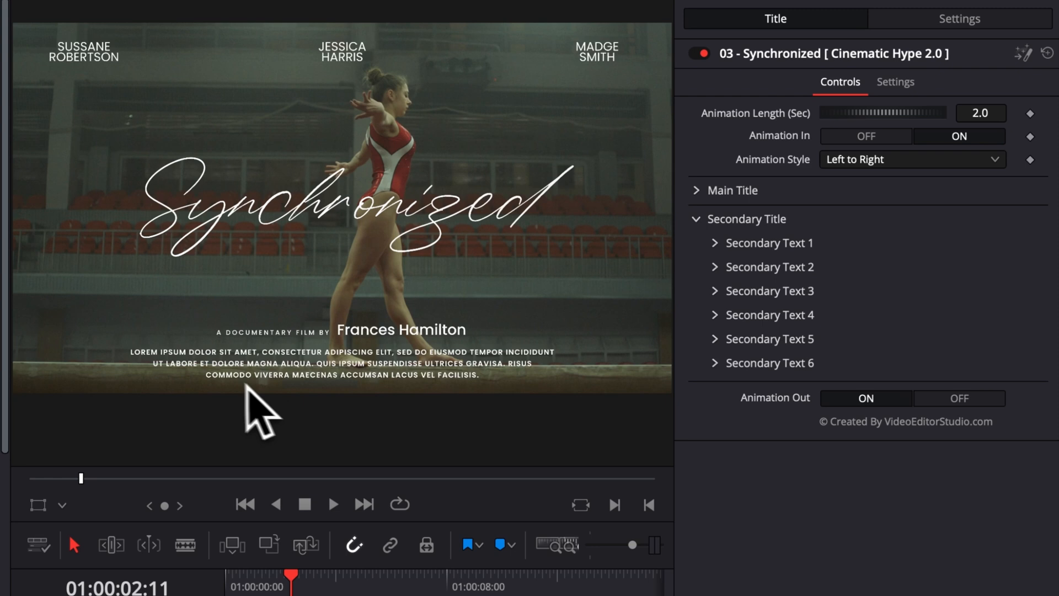
mouse_move(502, 402)
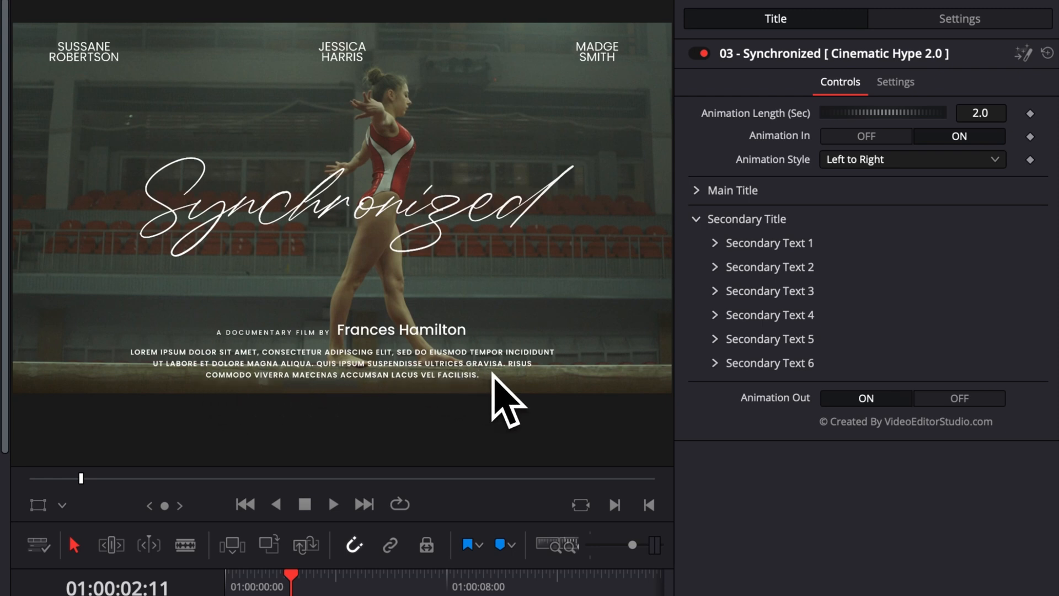
mouse_move(314, 142)
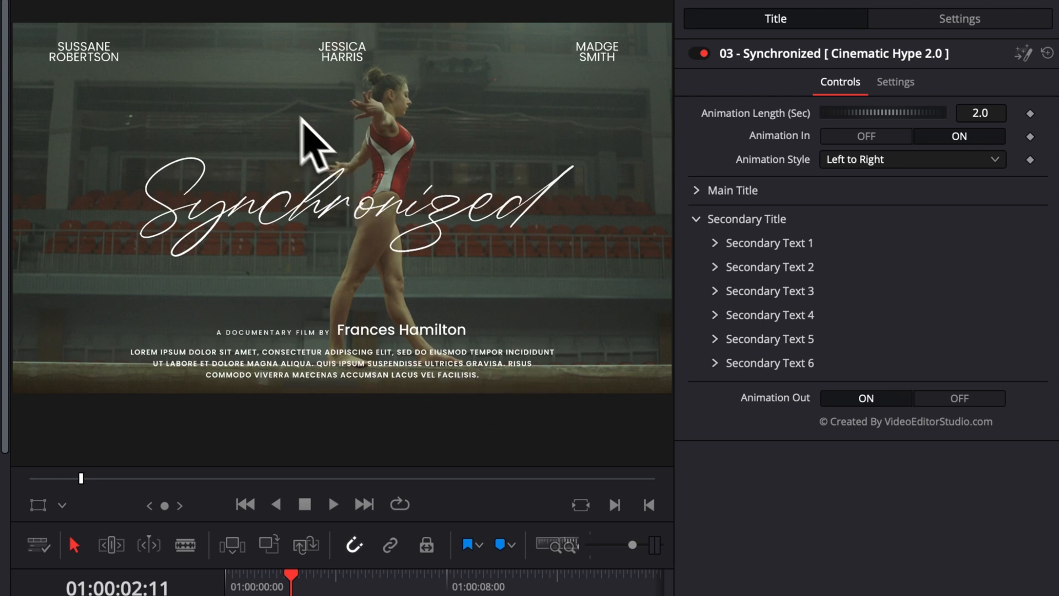
mouse_move(314, 263)
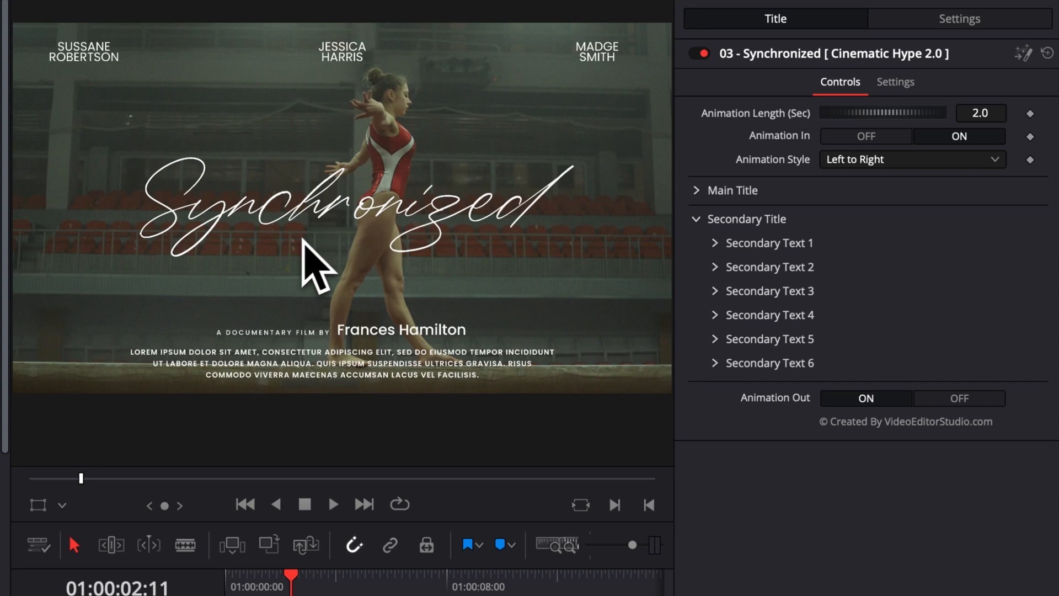
mouse_move(135, 114)
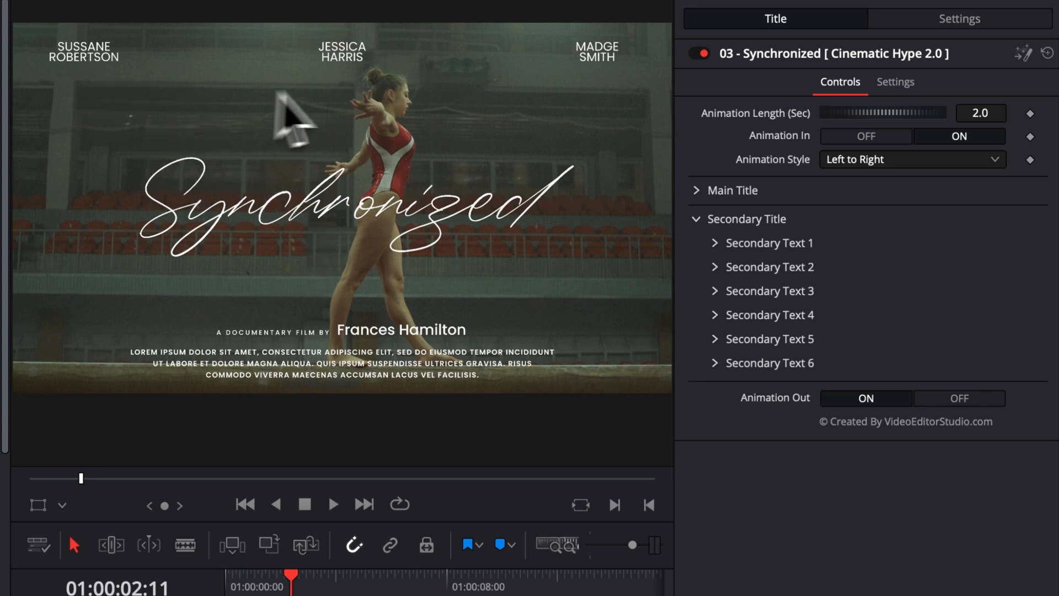
mouse_move(621, 95)
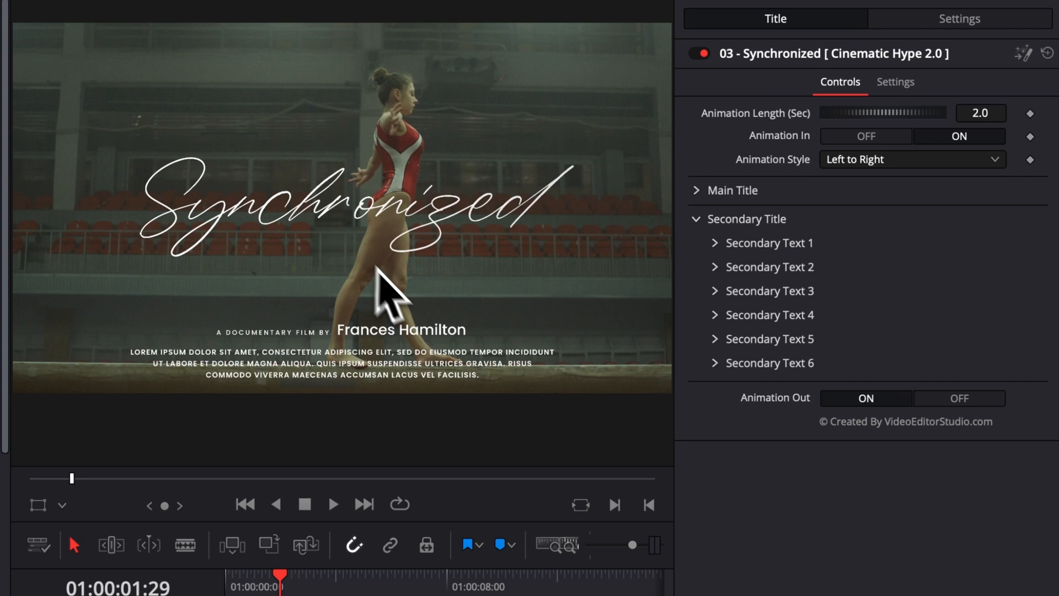
mouse_move(675, 229)
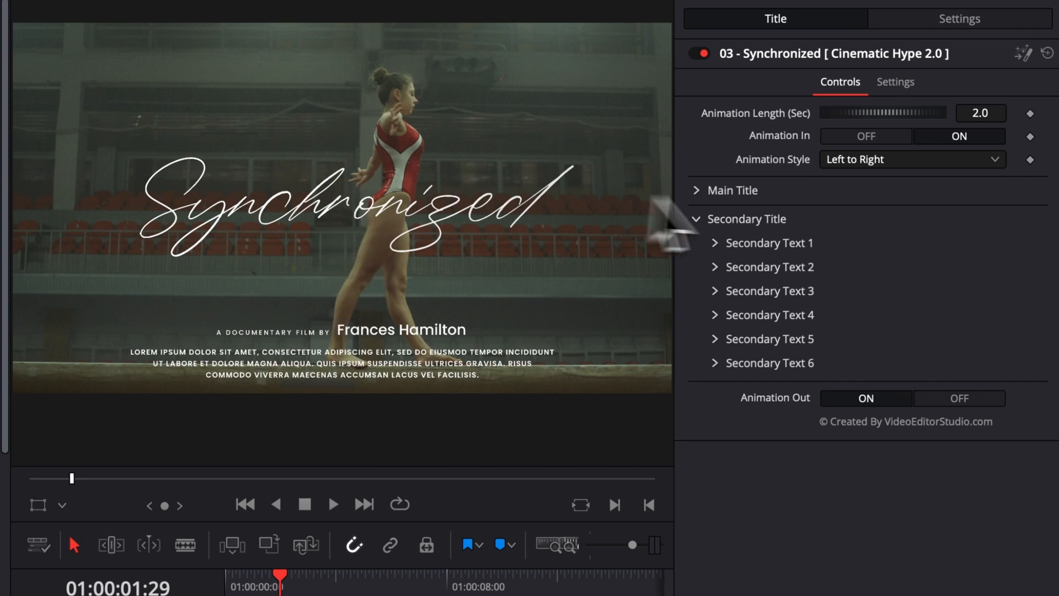
Resize the paragraph text to 0.0174 and raise its Center Y to -0.171
click(696, 190)
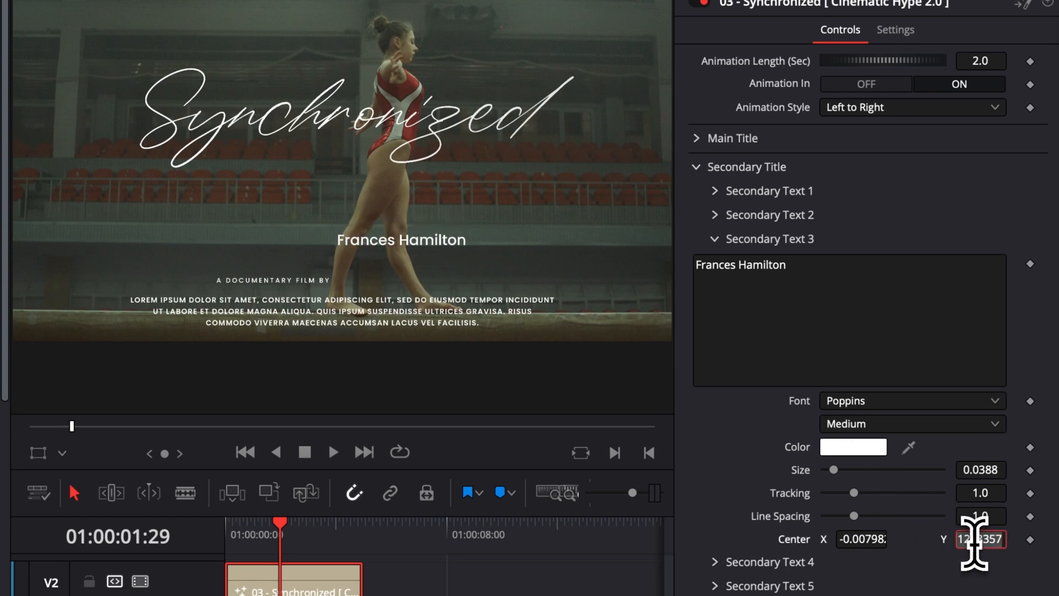
key(cmd+c)
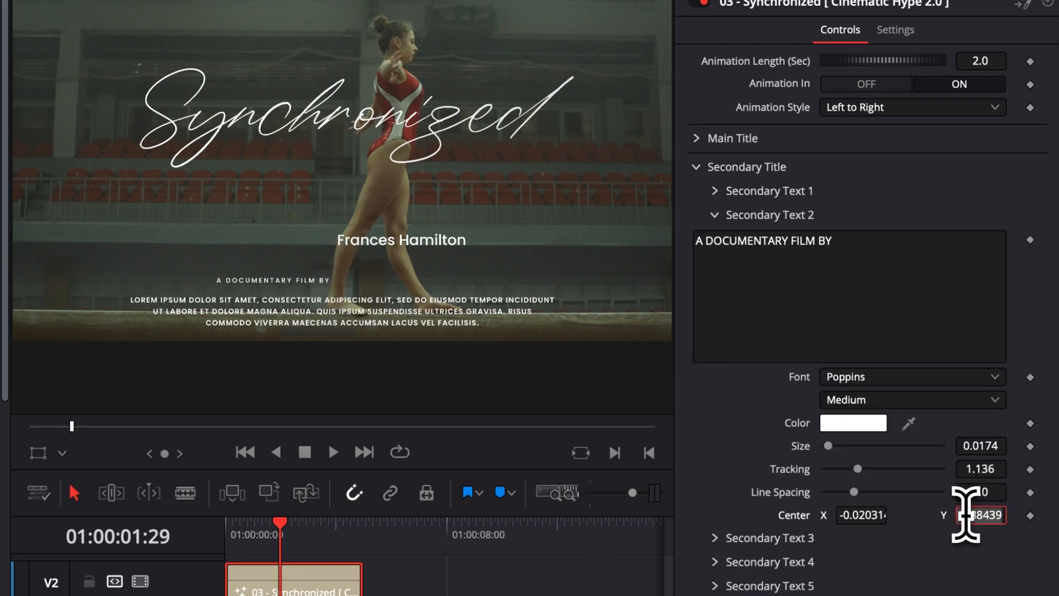
key(cmd+v)
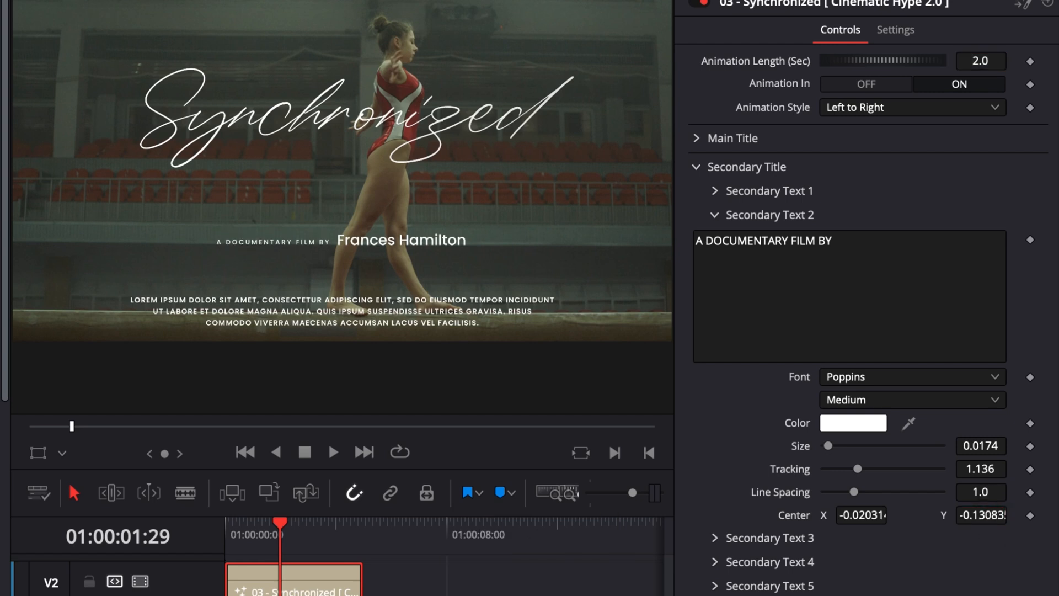
click(714, 215)
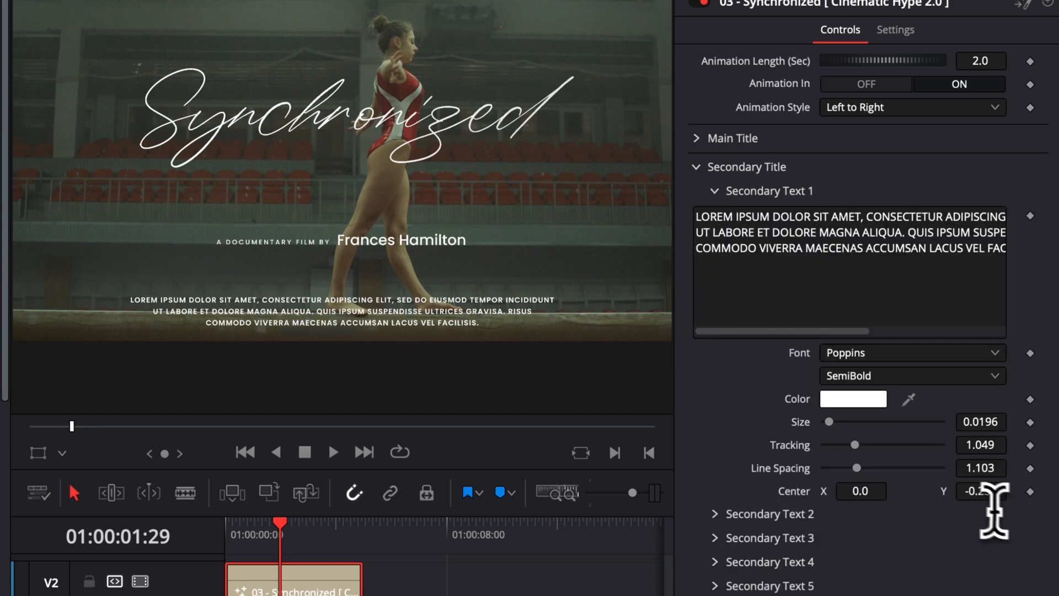
click(980, 491)
text(-0.171)
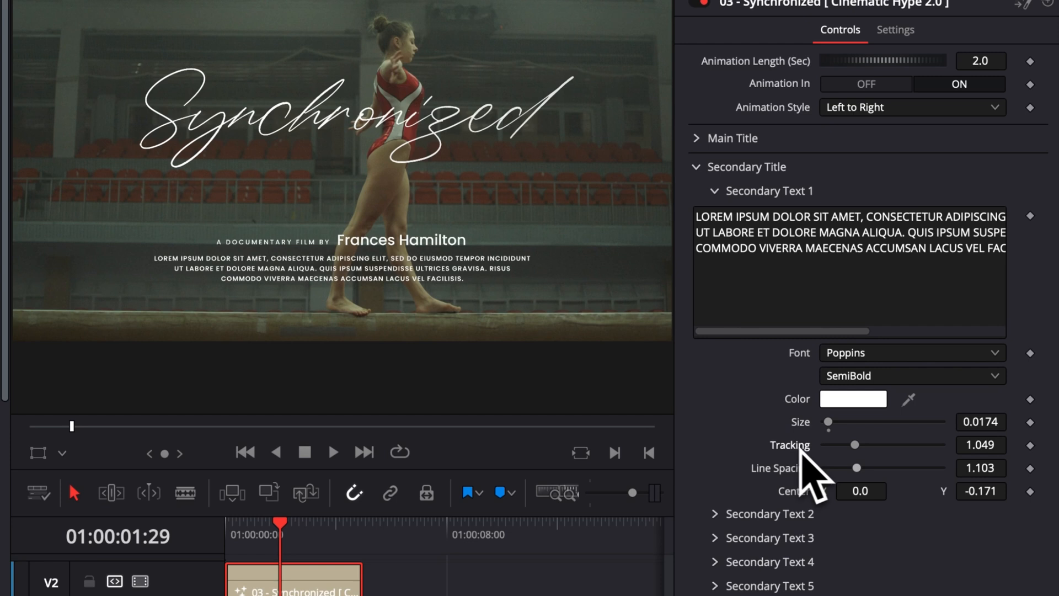
mouse_move(857, 456)
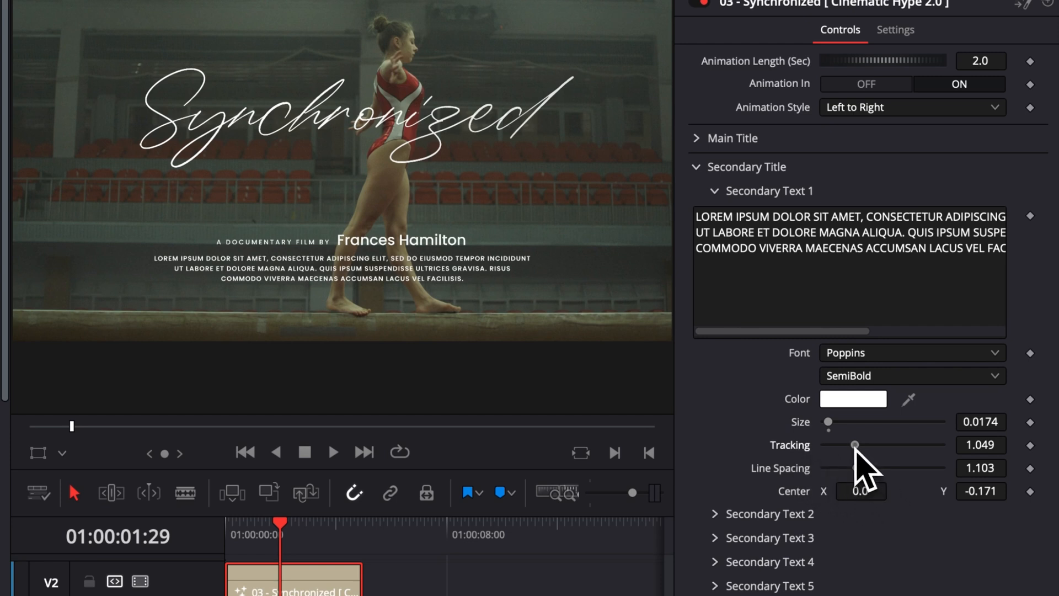
Widen the paragraph text tracking to about 1.26
drag(853, 444, 861, 444)
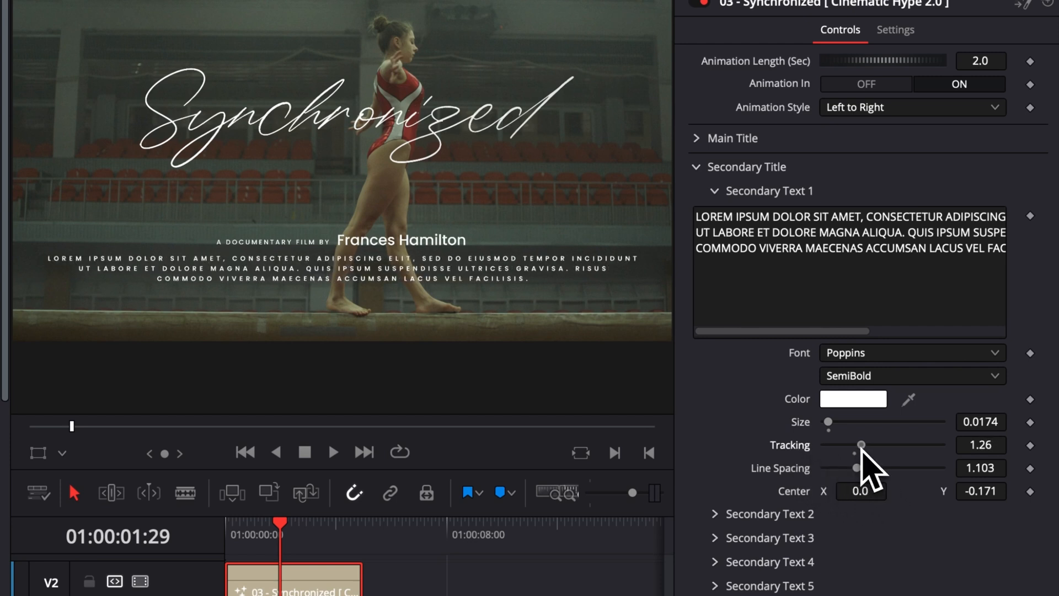
drag(853, 453, 861, 453)
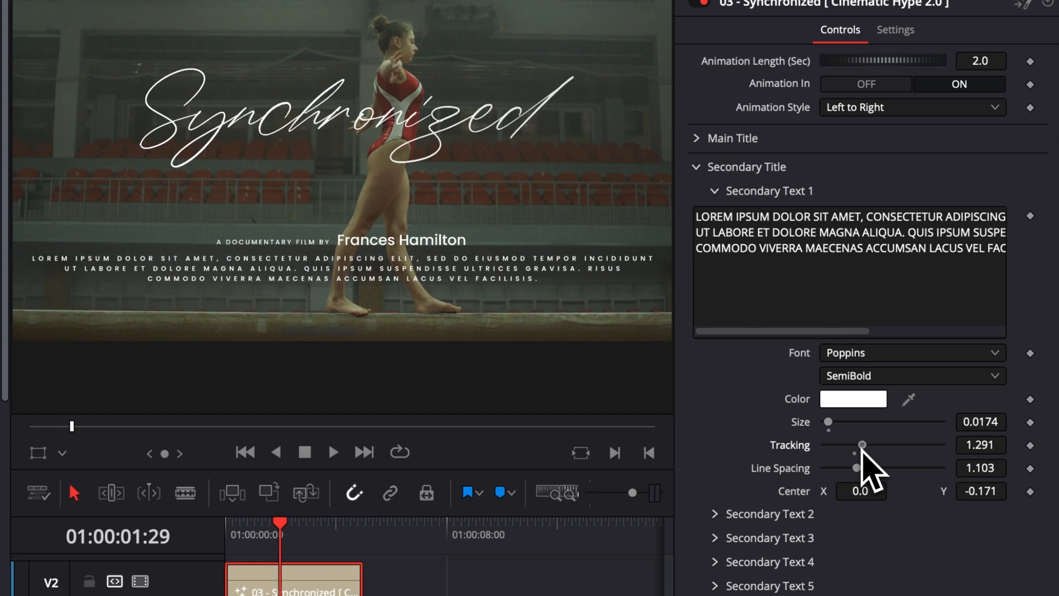
drag(863, 445, 856, 444)
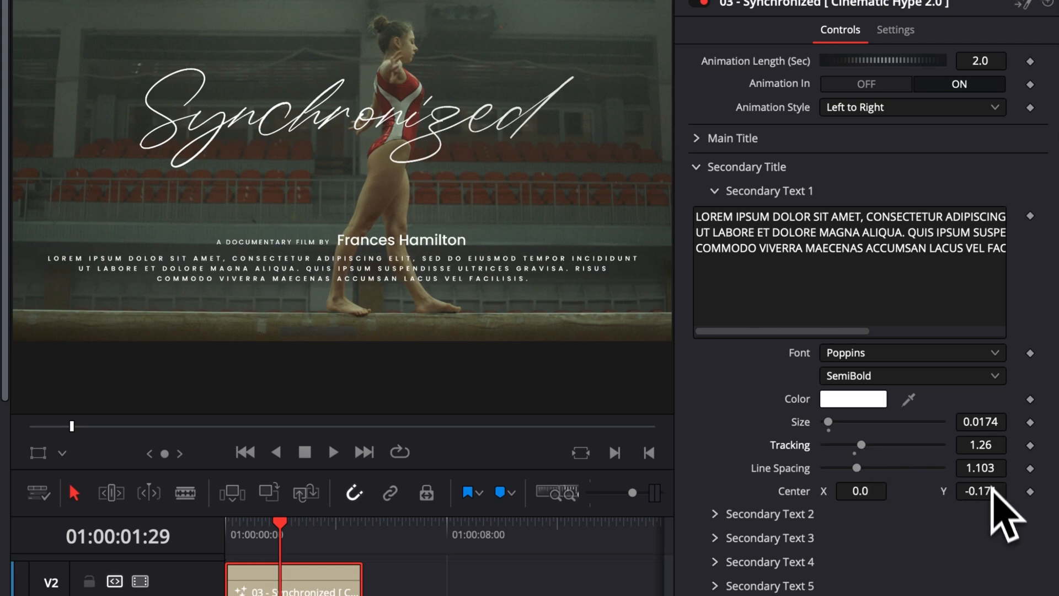
click(980, 490)
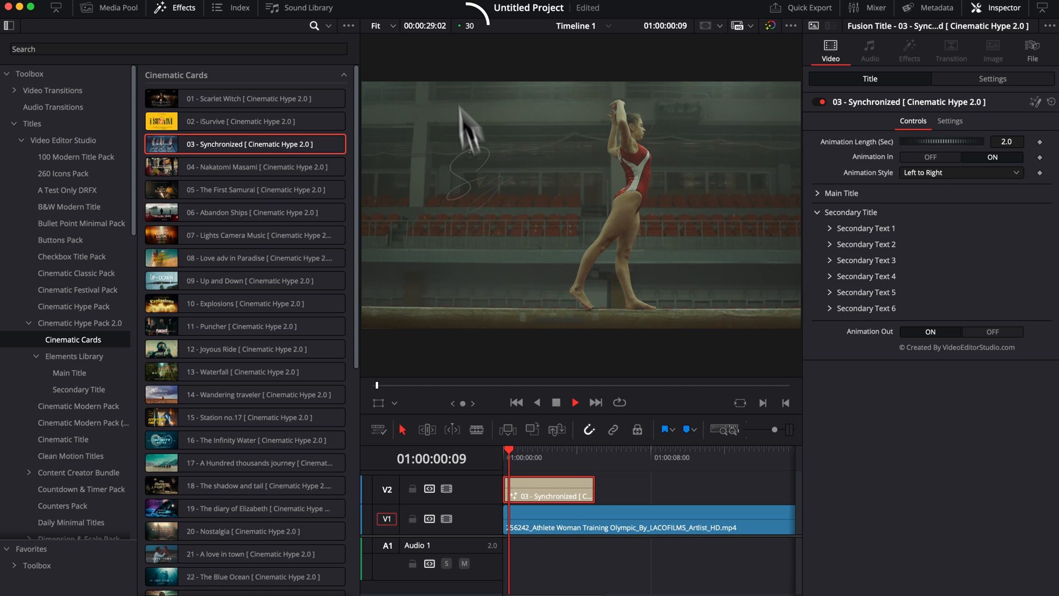
Stop the title preview and set Playback > Render Cache to Smart
click(573, 402)
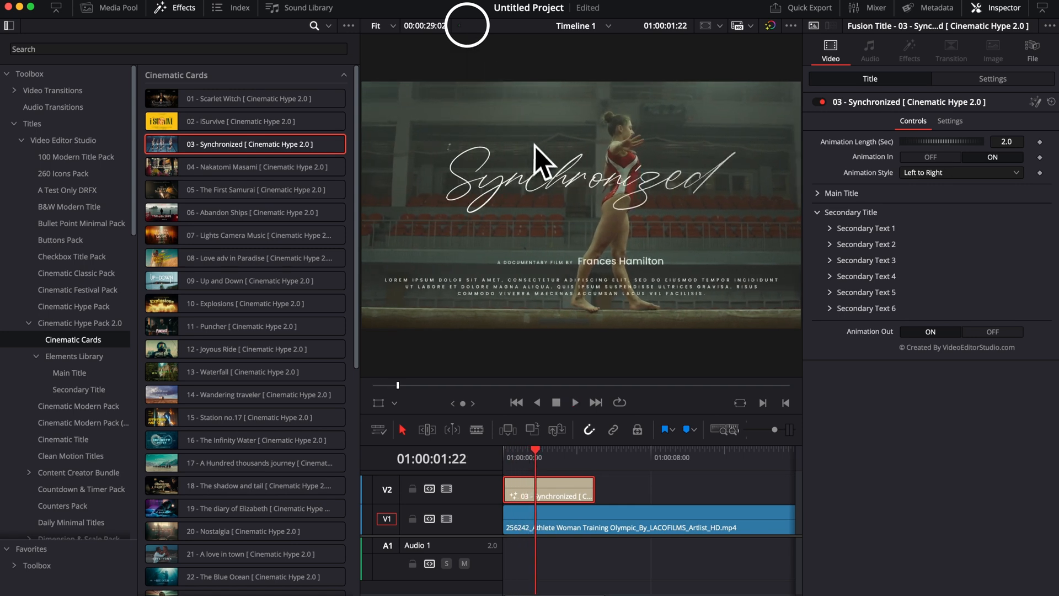
mouse_move(424, 54)
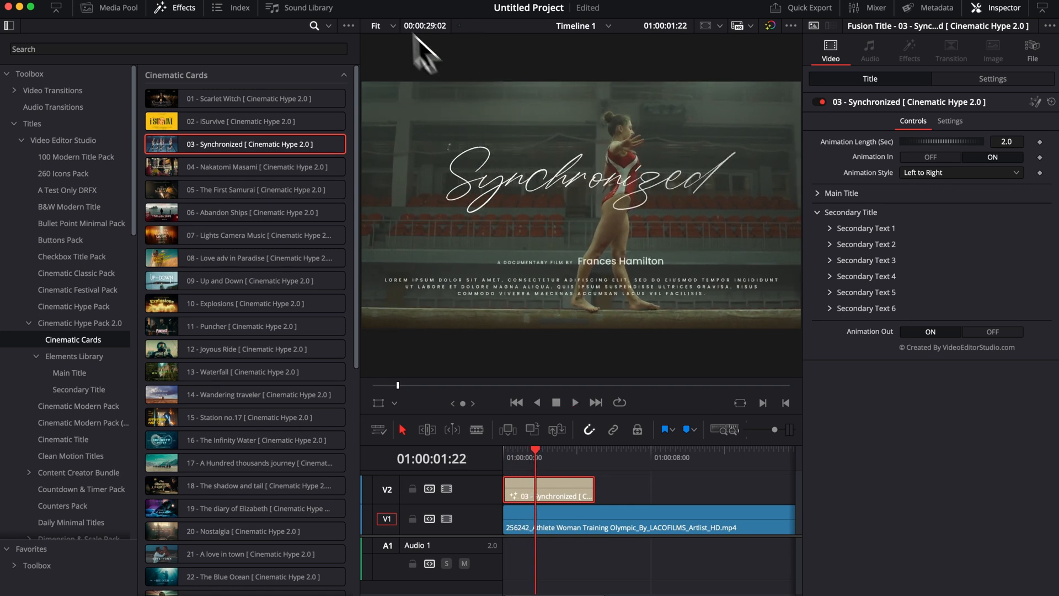
click(193, 8)
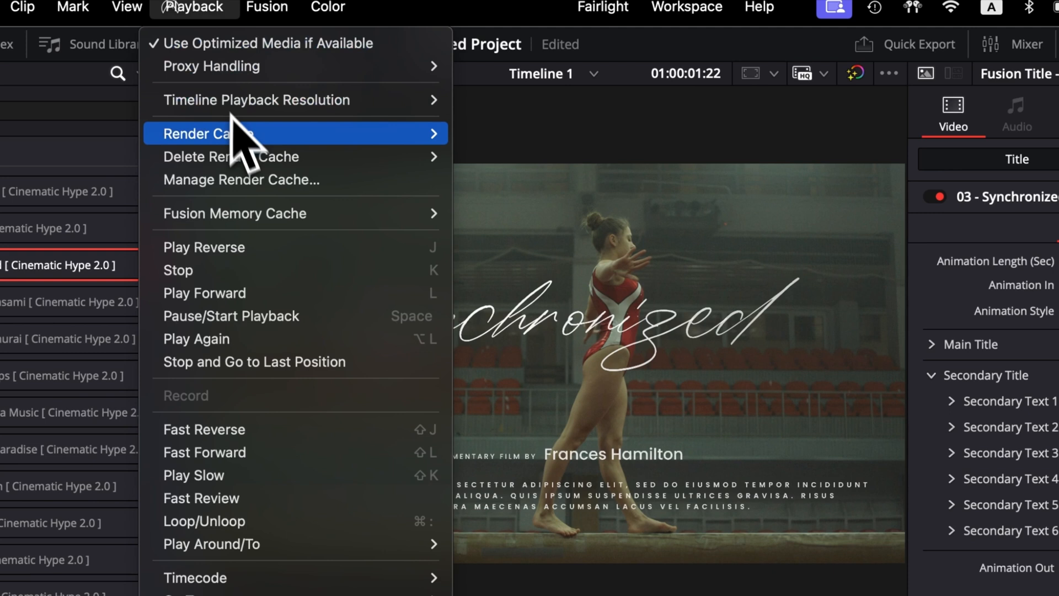
mouse_move(271, 133)
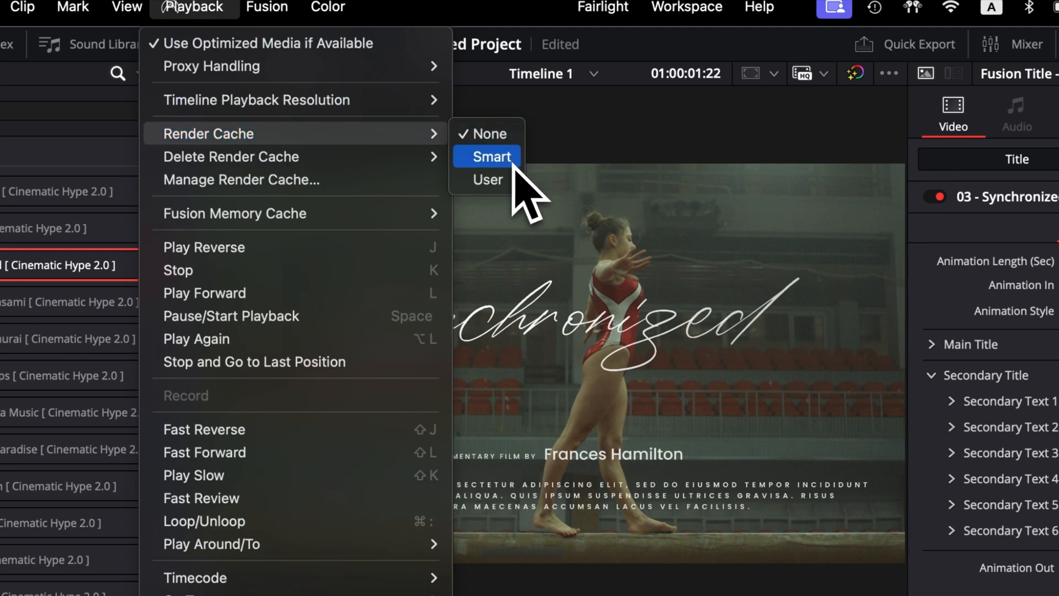
click(491, 156)
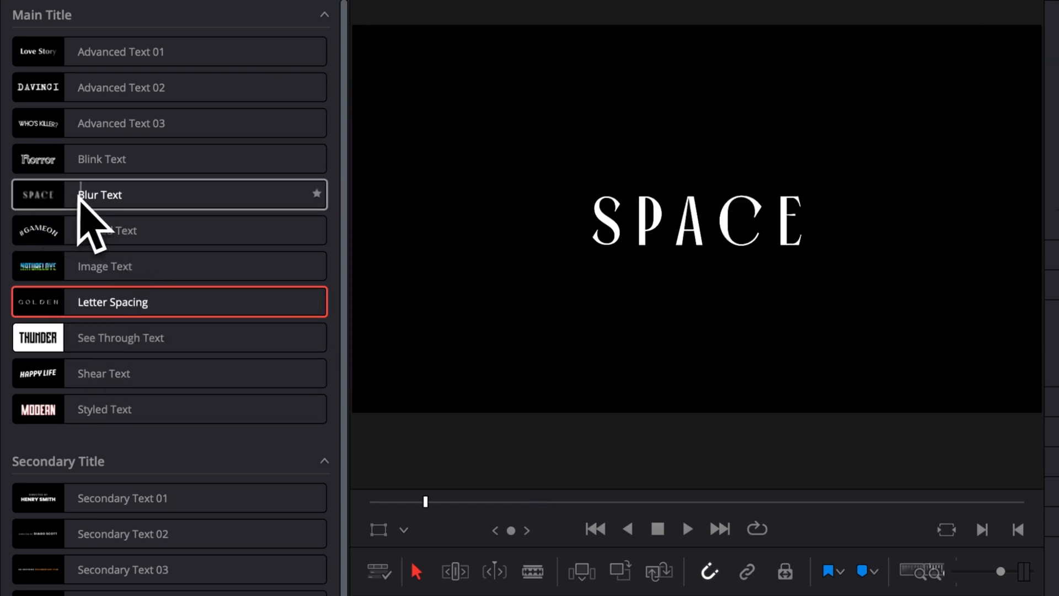
Preview main title styles such as Horror Movie, then select the GOLDEN title for editing
click(101, 158)
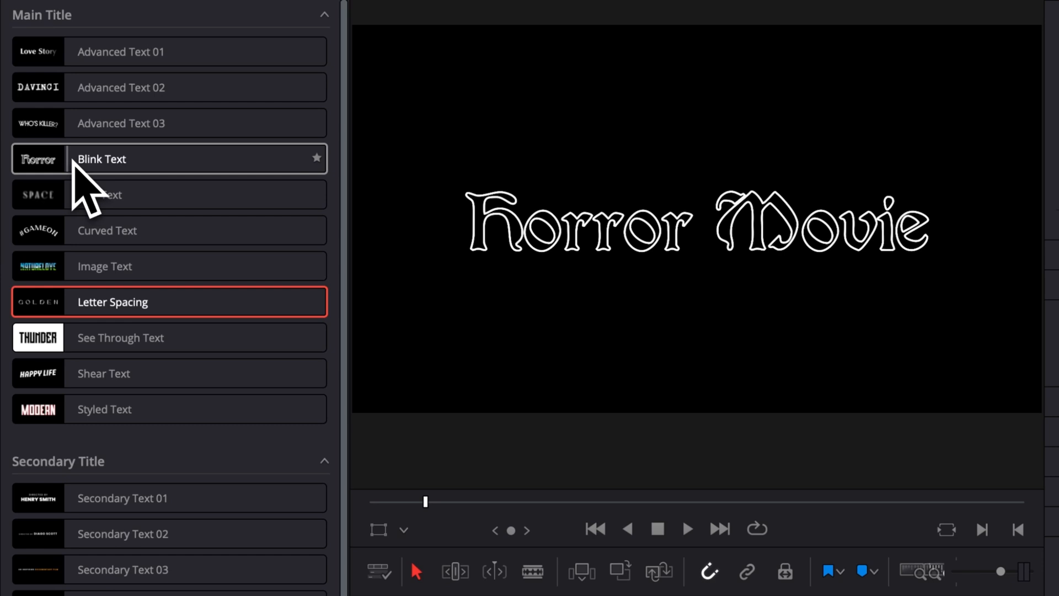
click(120, 123)
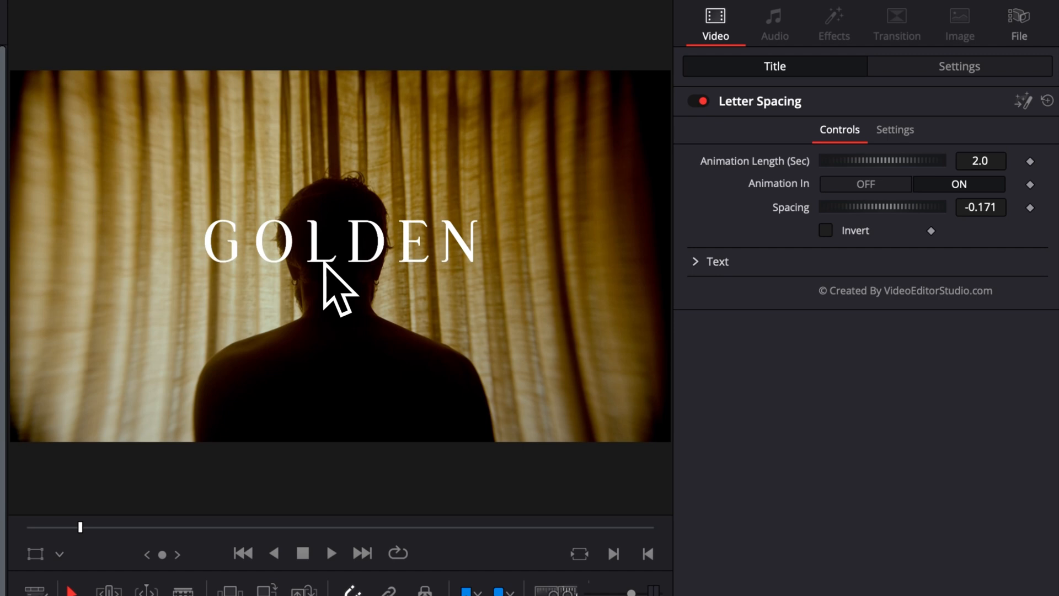
click(331, 553)
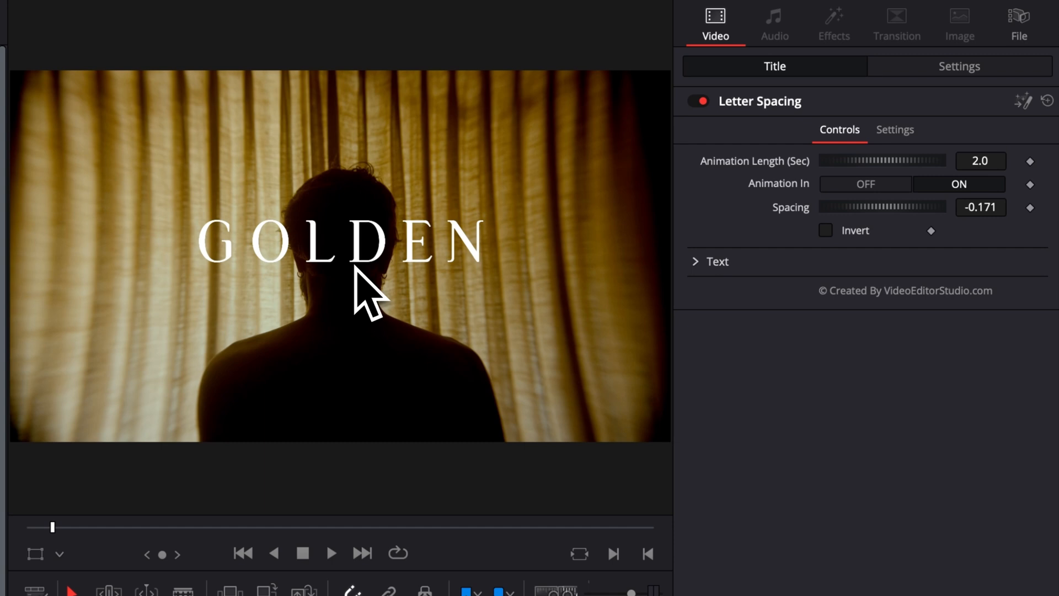
click(709, 262)
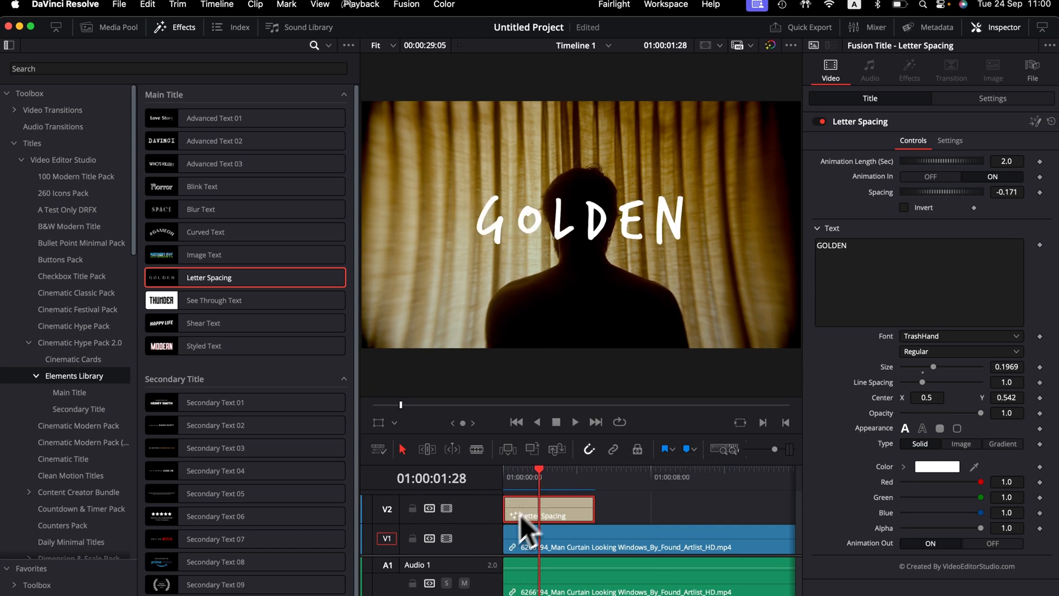
mouse_move(520, 523)
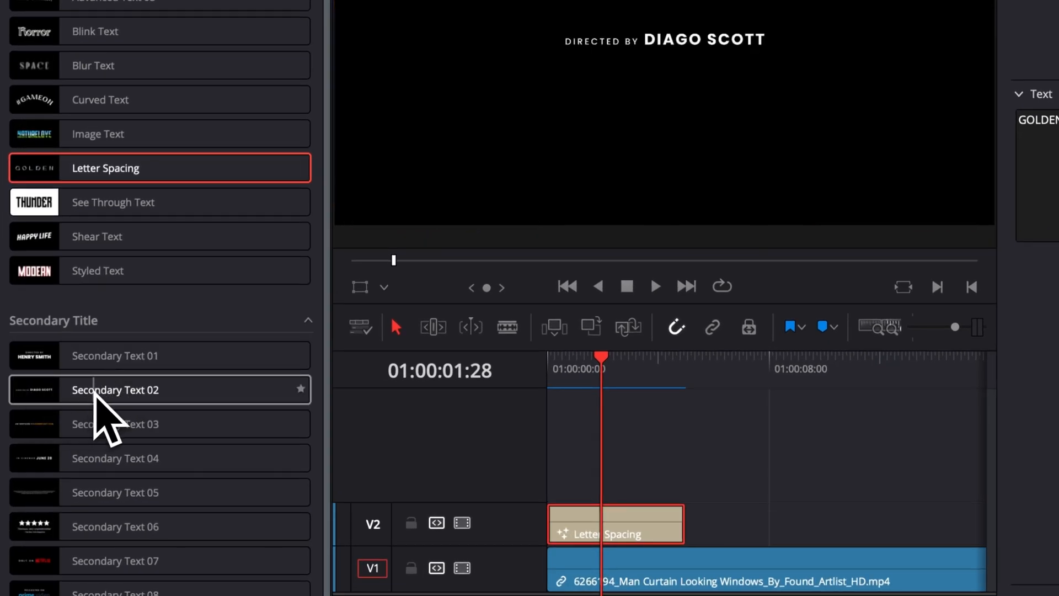
Put Secondary Text 02 on V3 and open its name-line style settings in the Inspector
drag(115, 389, 638, 449)
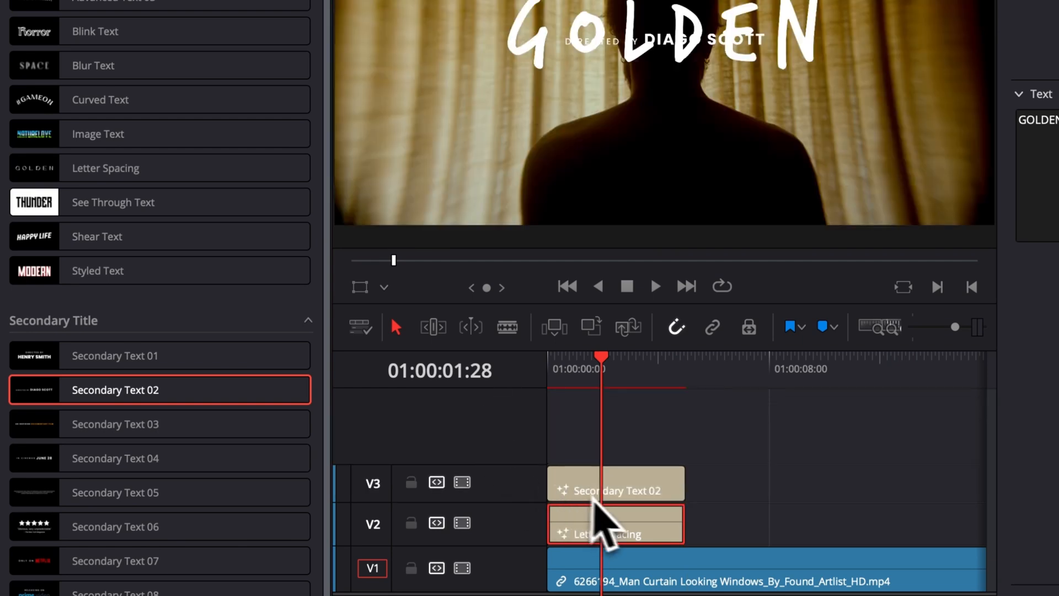
double_click(615, 523)
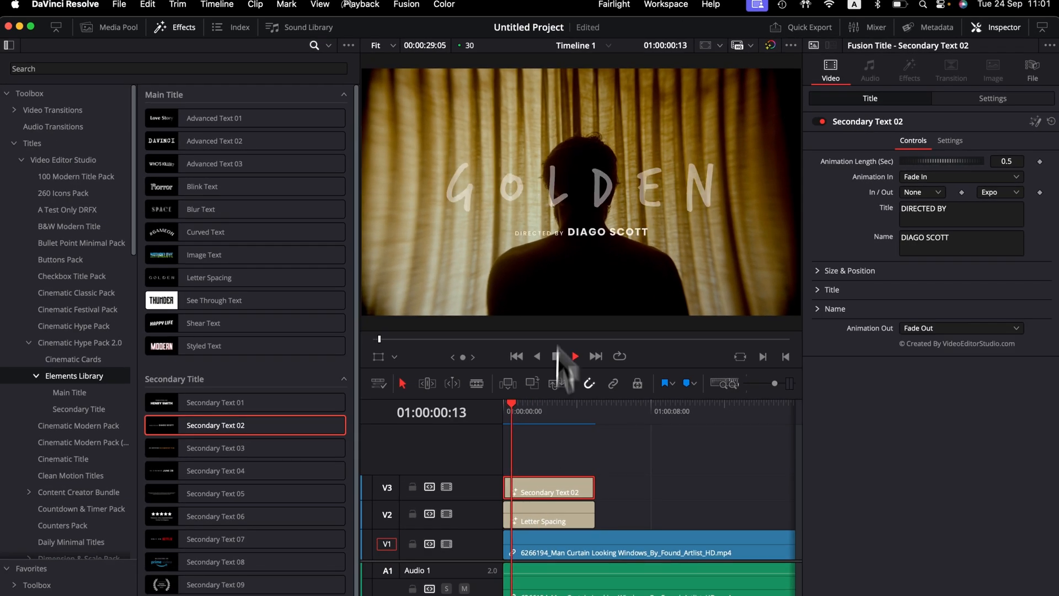
click(574, 356)
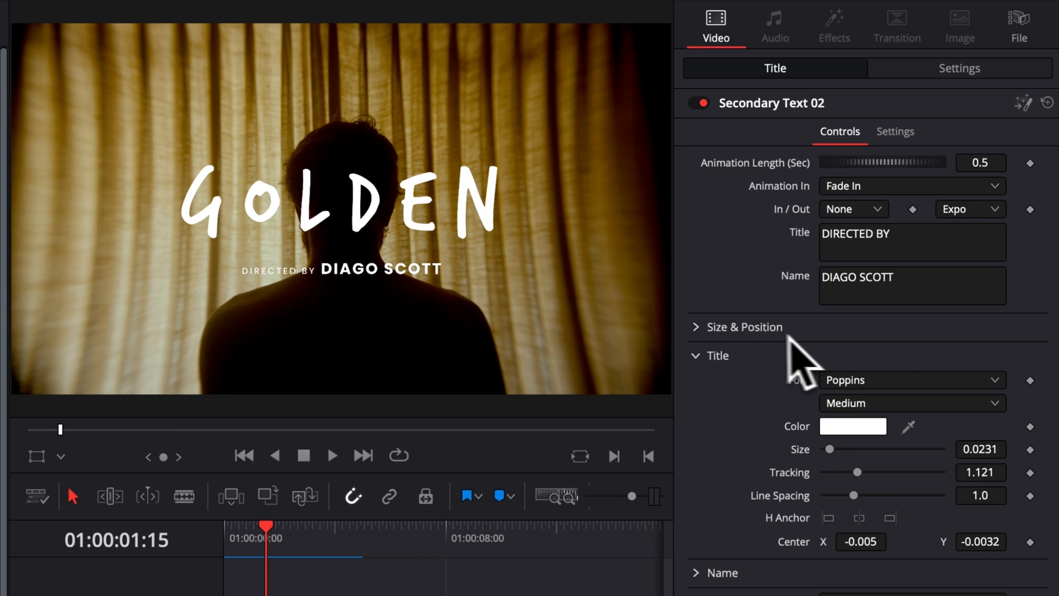
click(715, 356)
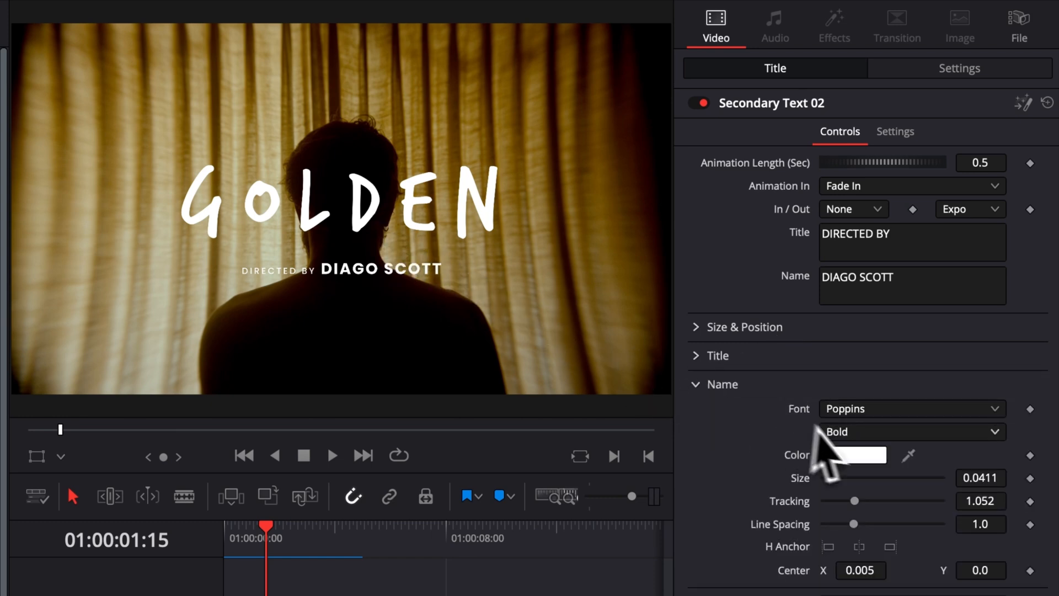
click(910, 431)
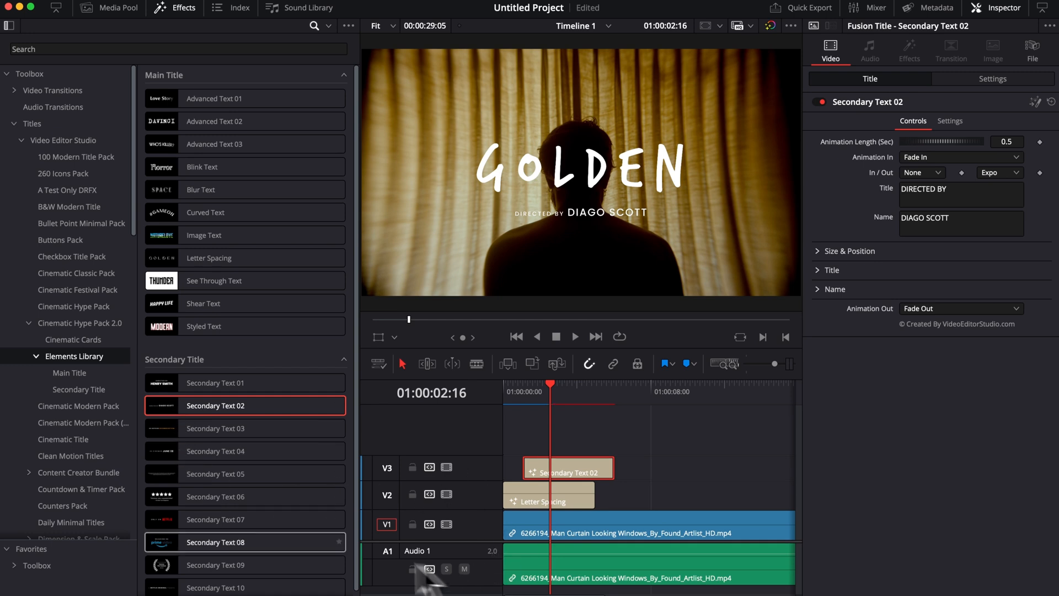
mouse_move(591, 439)
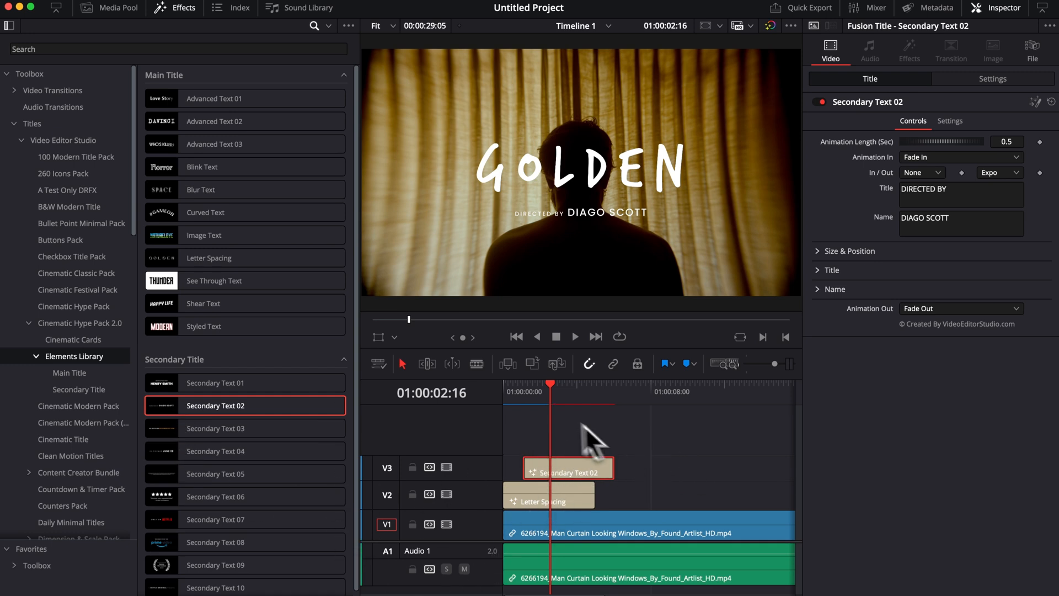
Check GOLDEN's Animation Length and match the director credit to 2.0 seconds
click(506, 391)
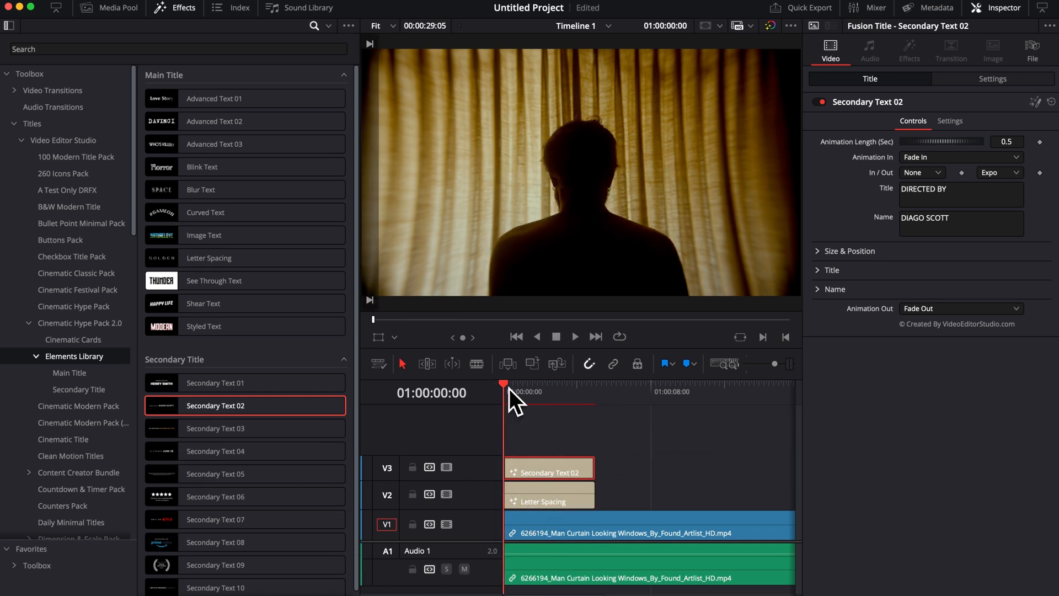
click(548, 497)
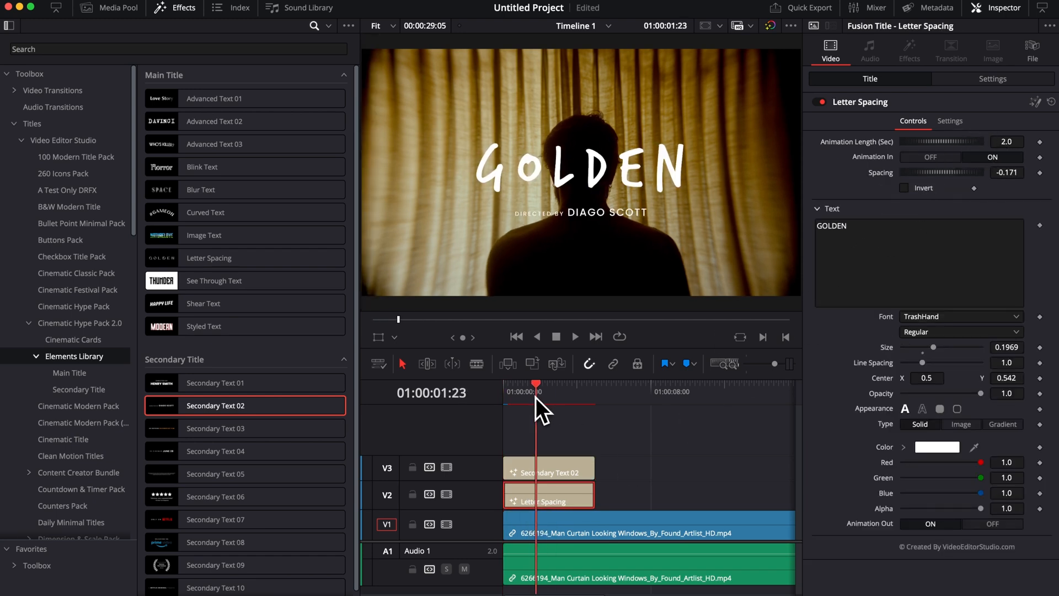
click(549, 468)
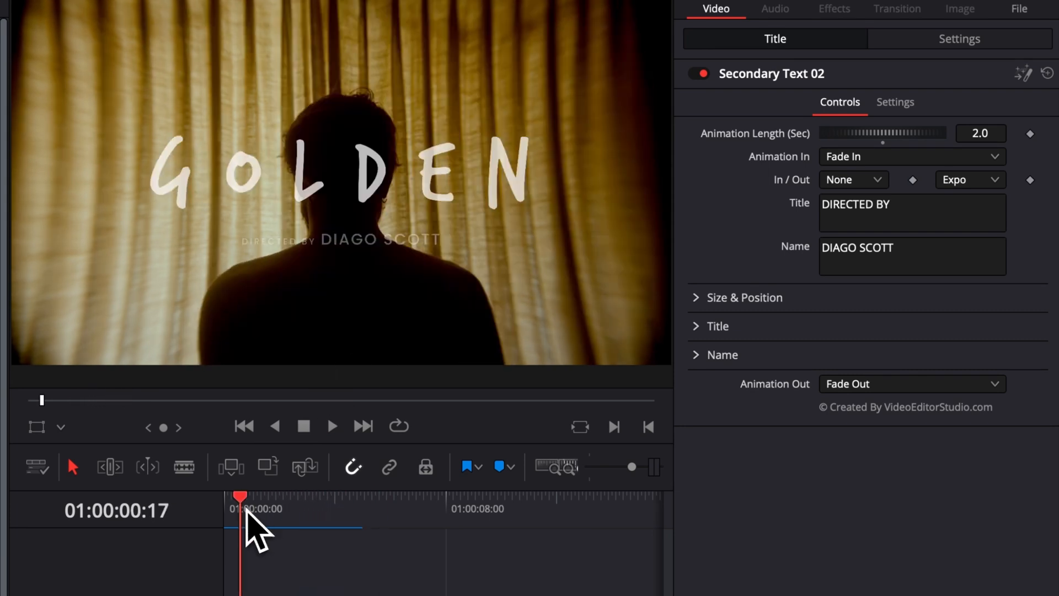
click(331, 425)
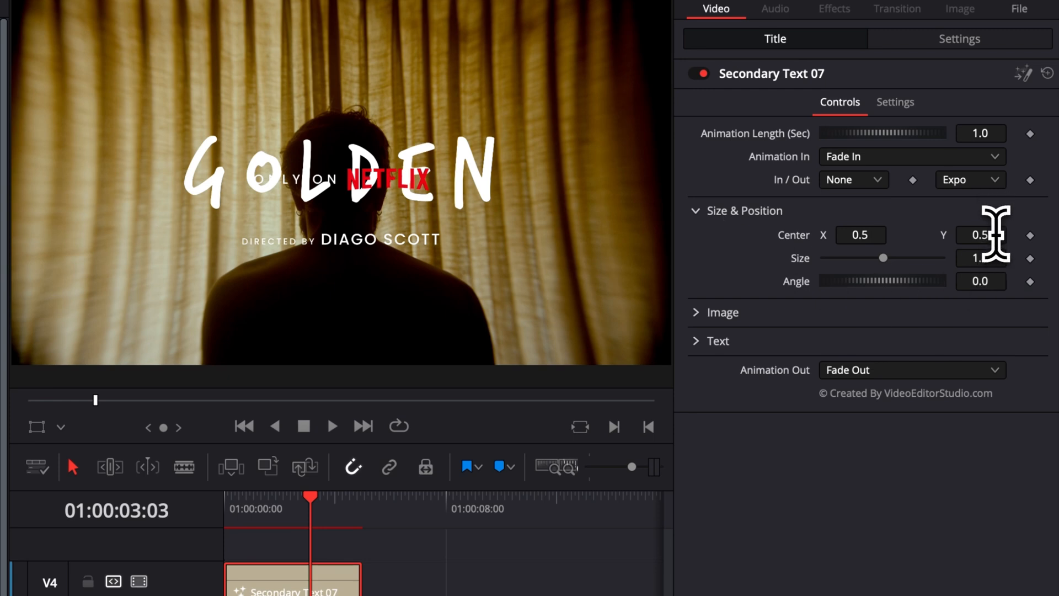
Lower the ONLY ON NETFLIX badge on V4 by setting Center Y to 0.174
text(0.174)
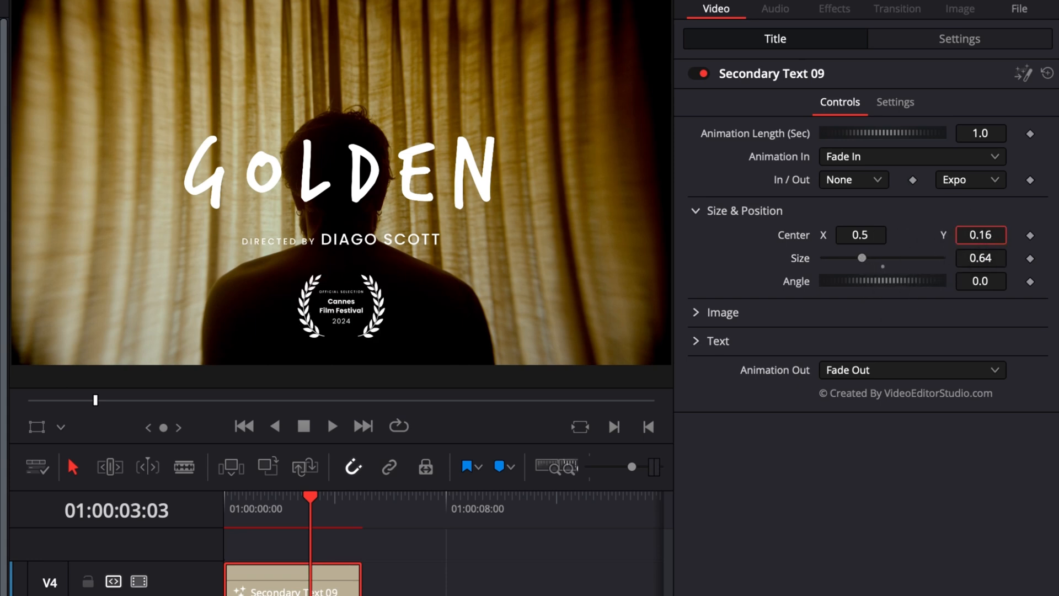
Set the Cannes laurel's Center Y to 0.166, then the five-star review quote's to 0.129
text(0.166)
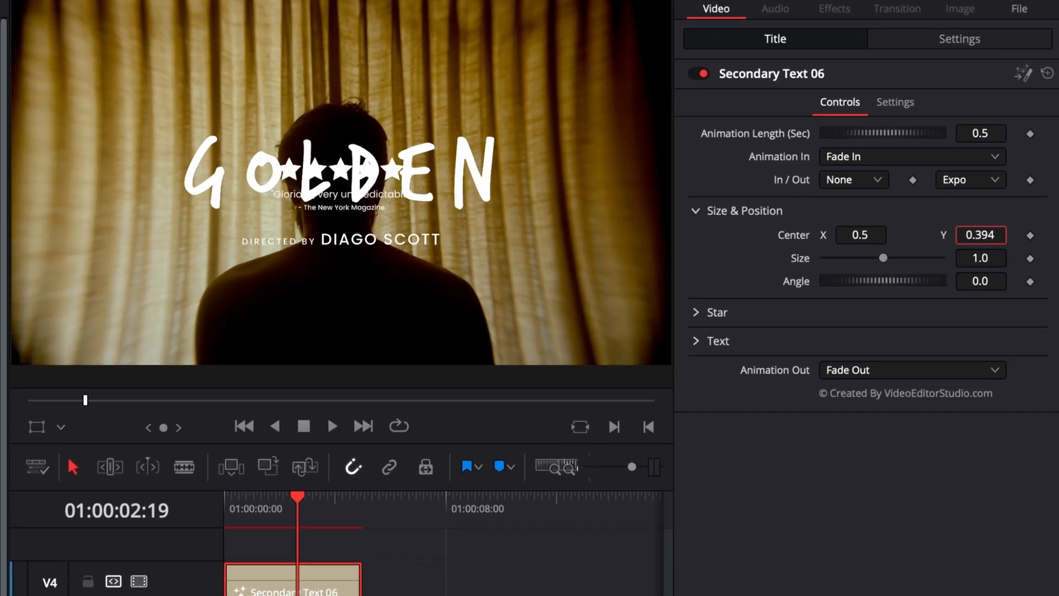
text(0.129)
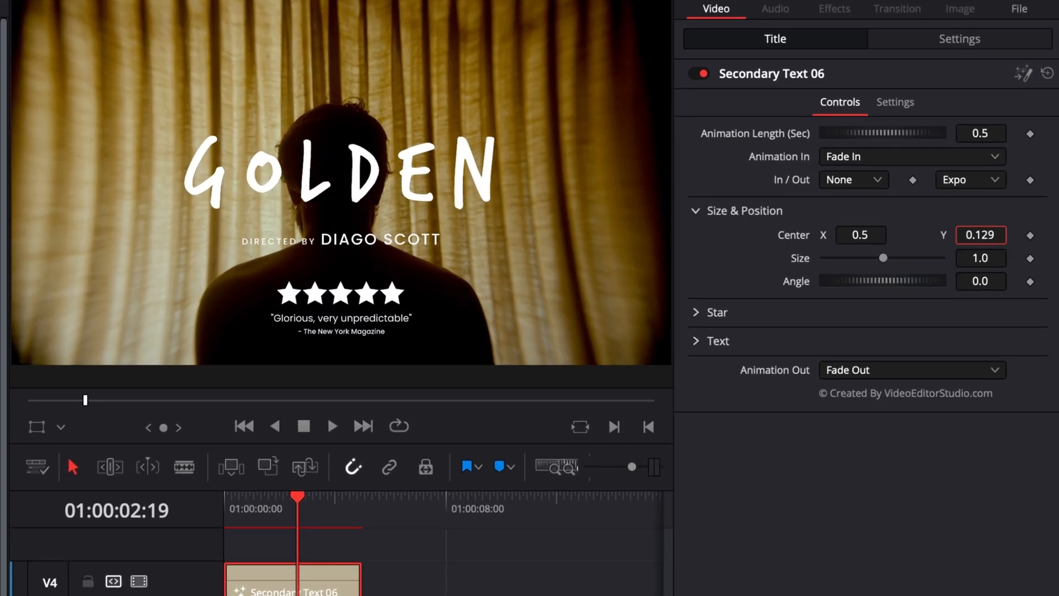